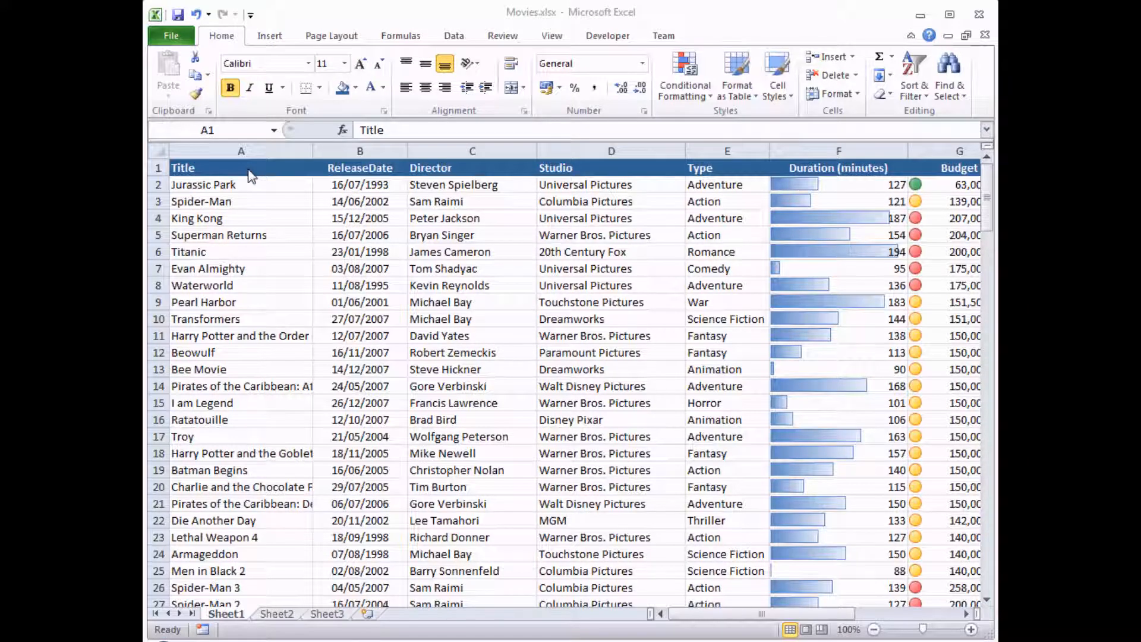
Step: Select the Title column from Jurassic Park down, checking the Type values of Spider-Man and Jurassic Park
left_click(240, 168)
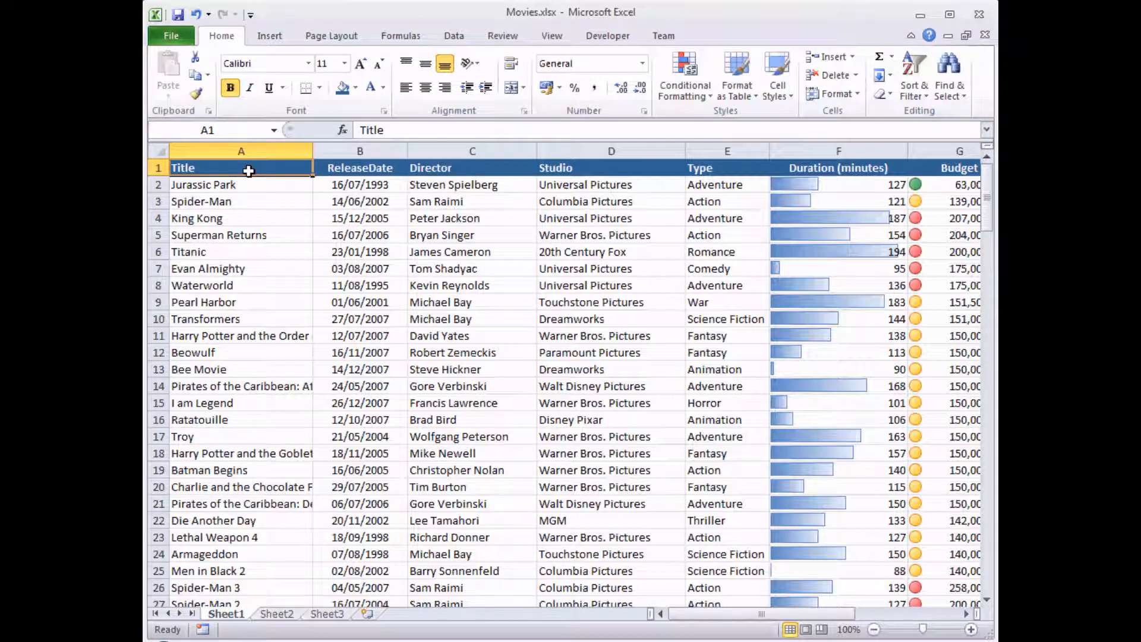
mouse_move(742, 473)
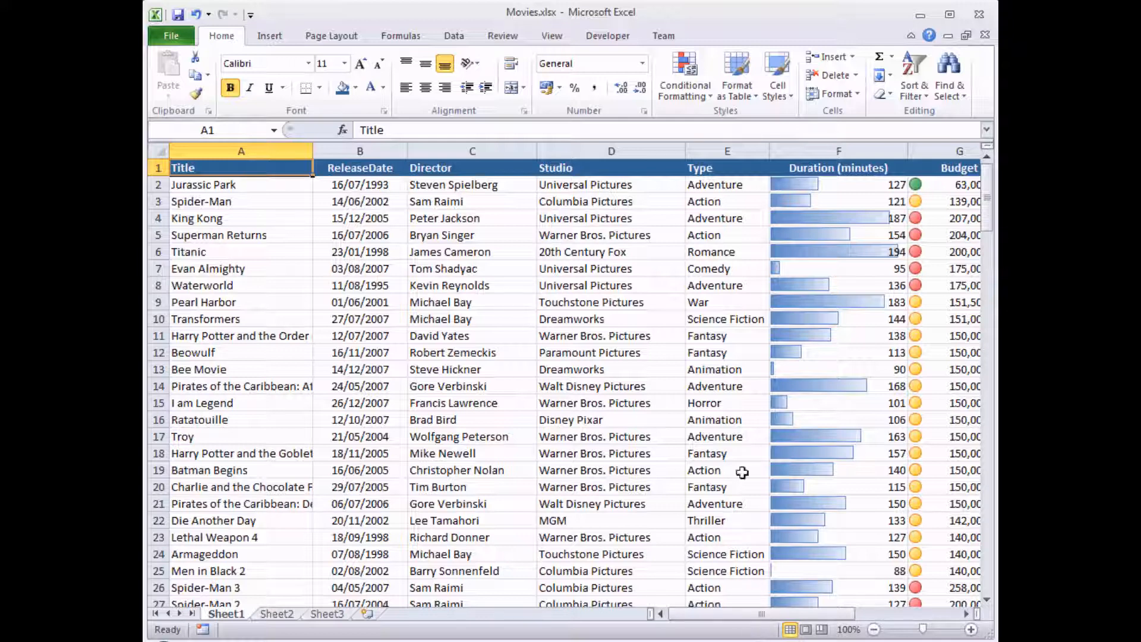
left_click(682, 74)
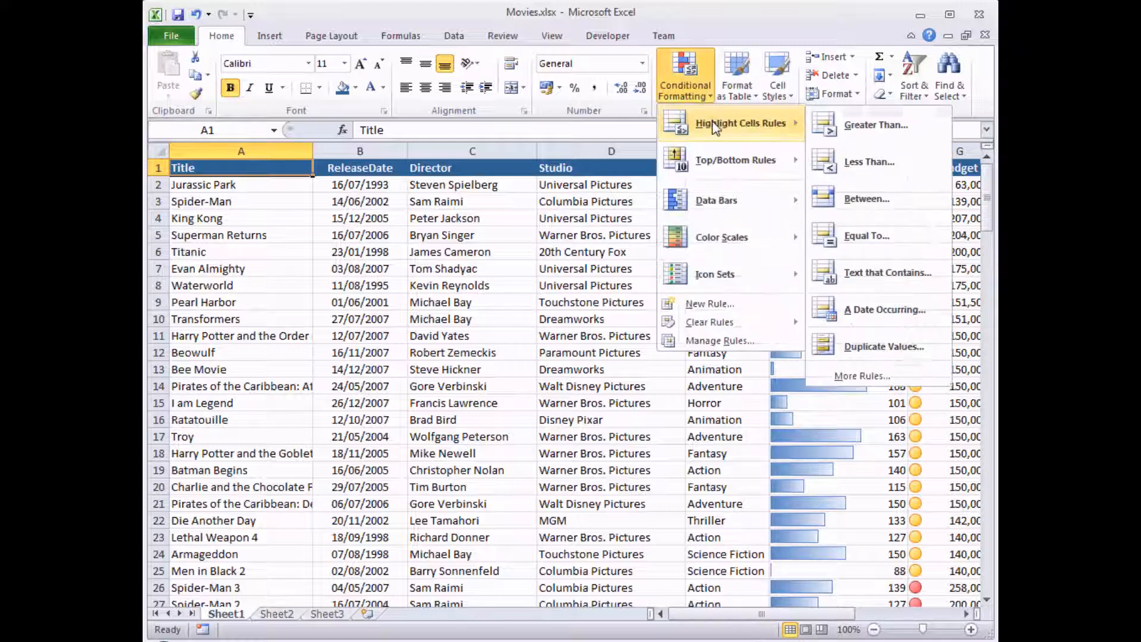
mouse_move(878, 125)
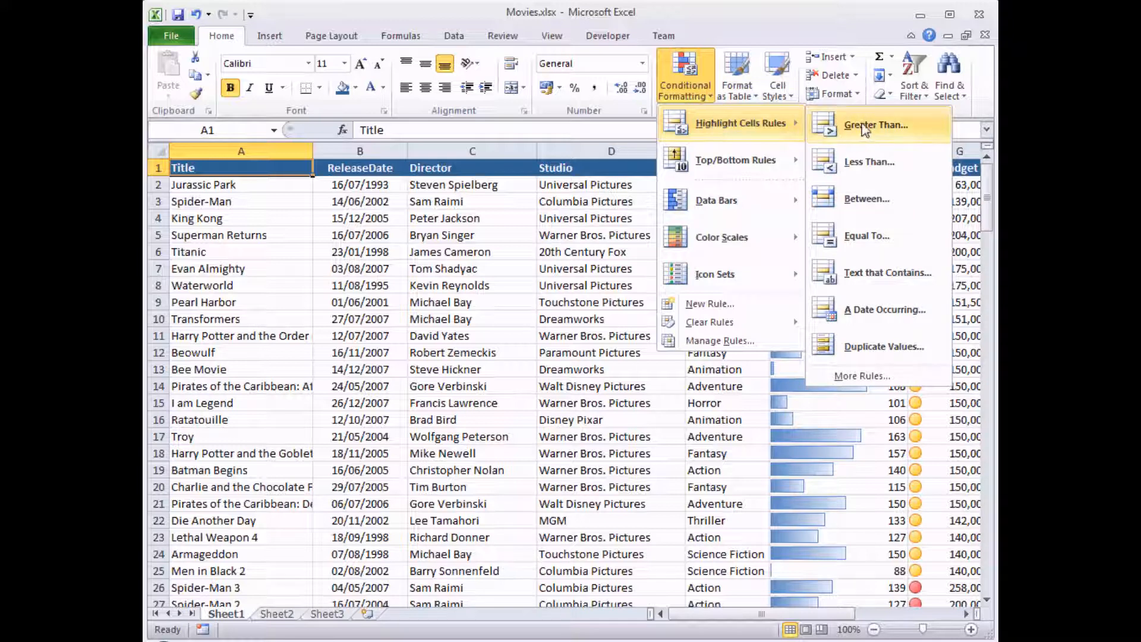
mouse_move(857, 132)
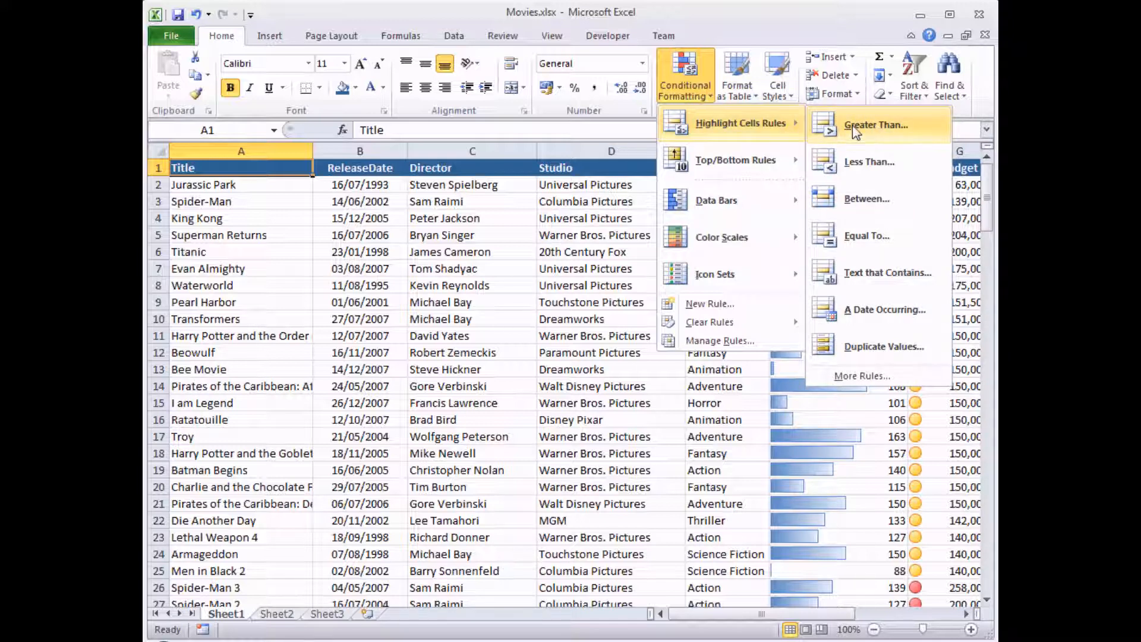
mouse_move(763, 218)
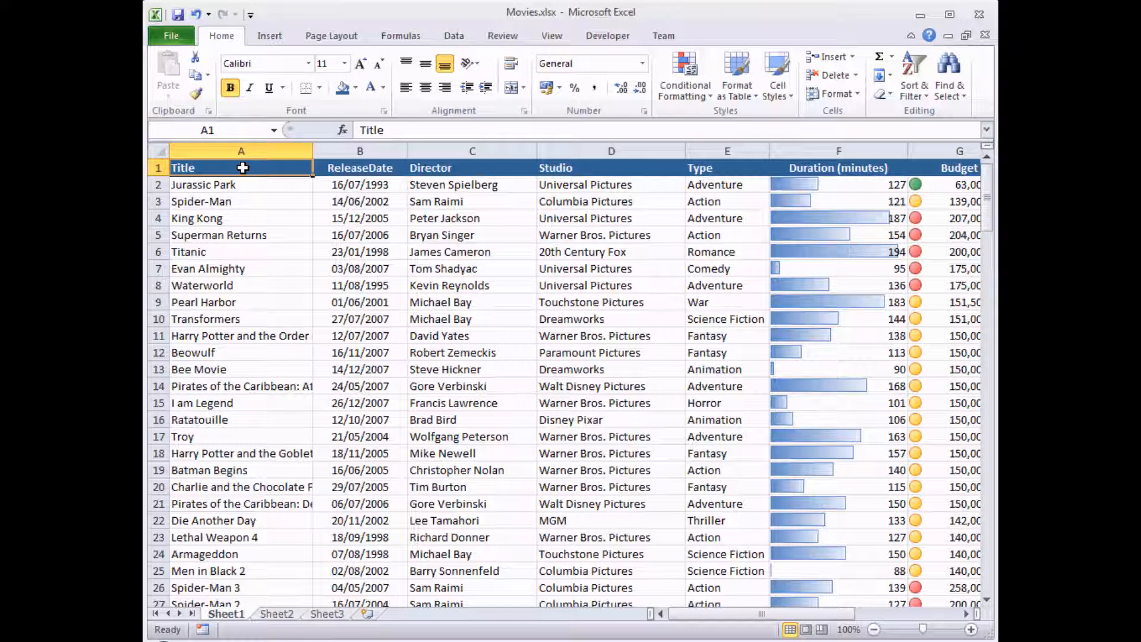
mouse_move(256, 190)
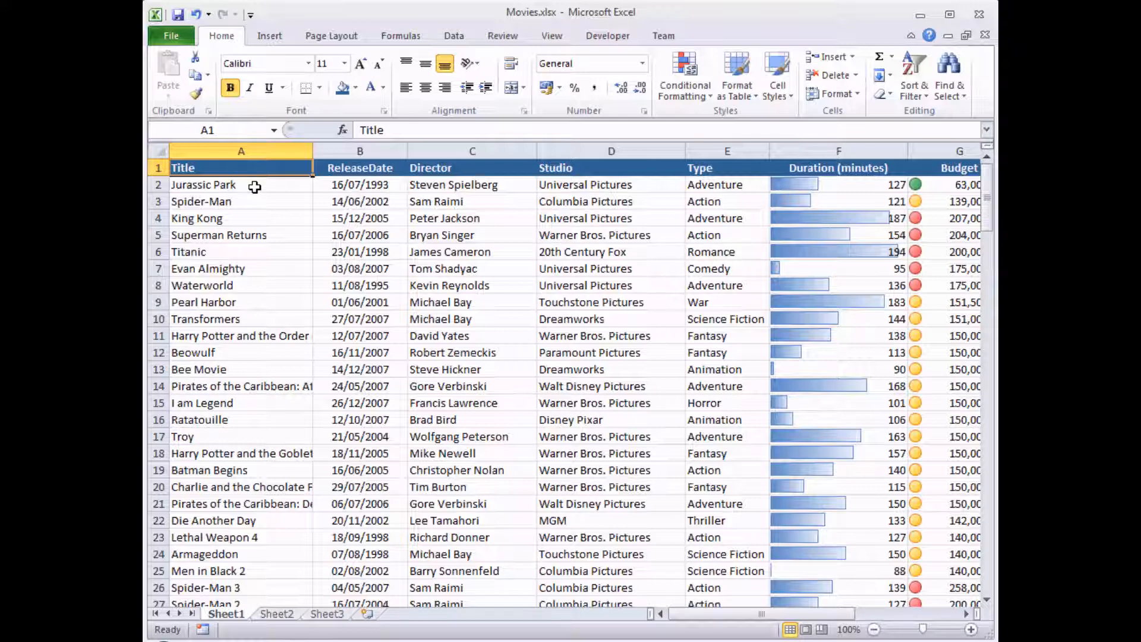
left_click(240, 184)
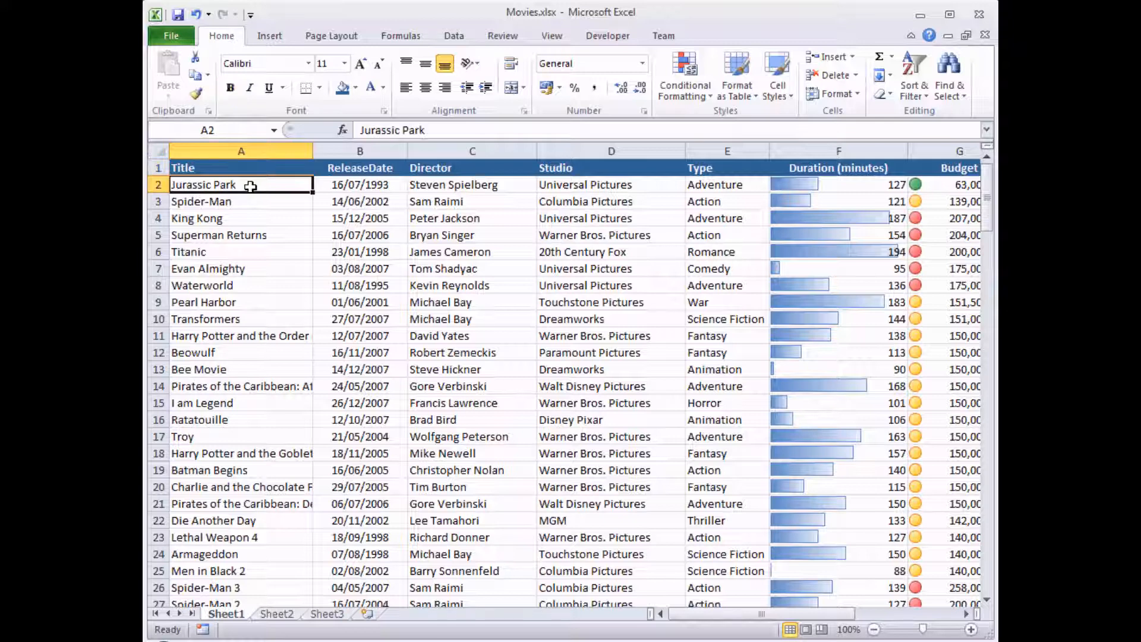
mouse_move(417, 184)
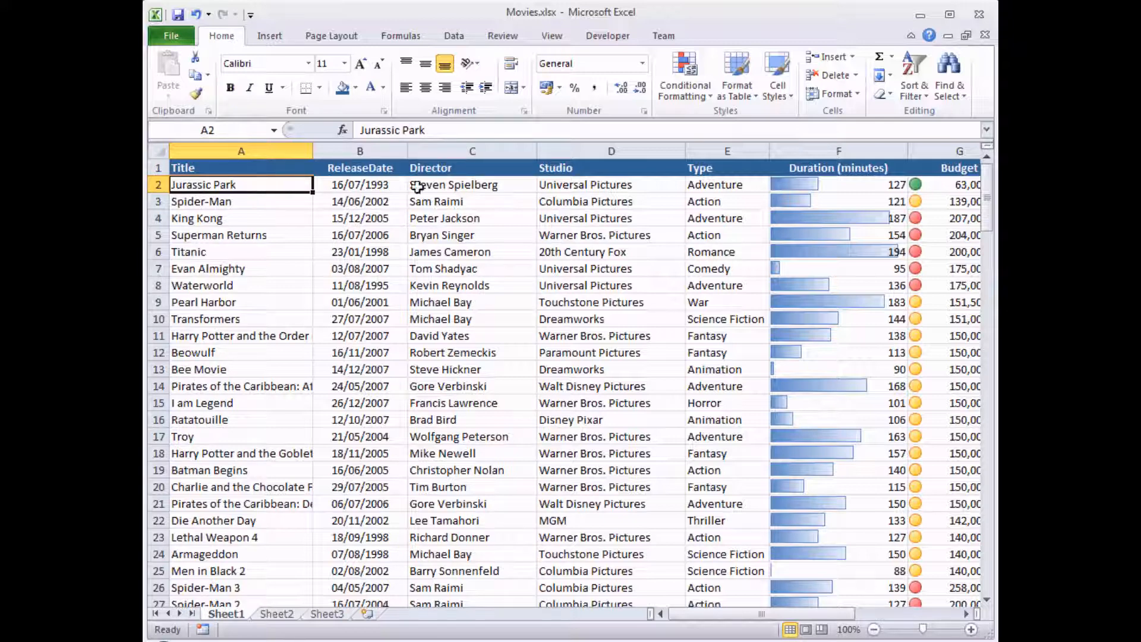
mouse_move(710, 184)
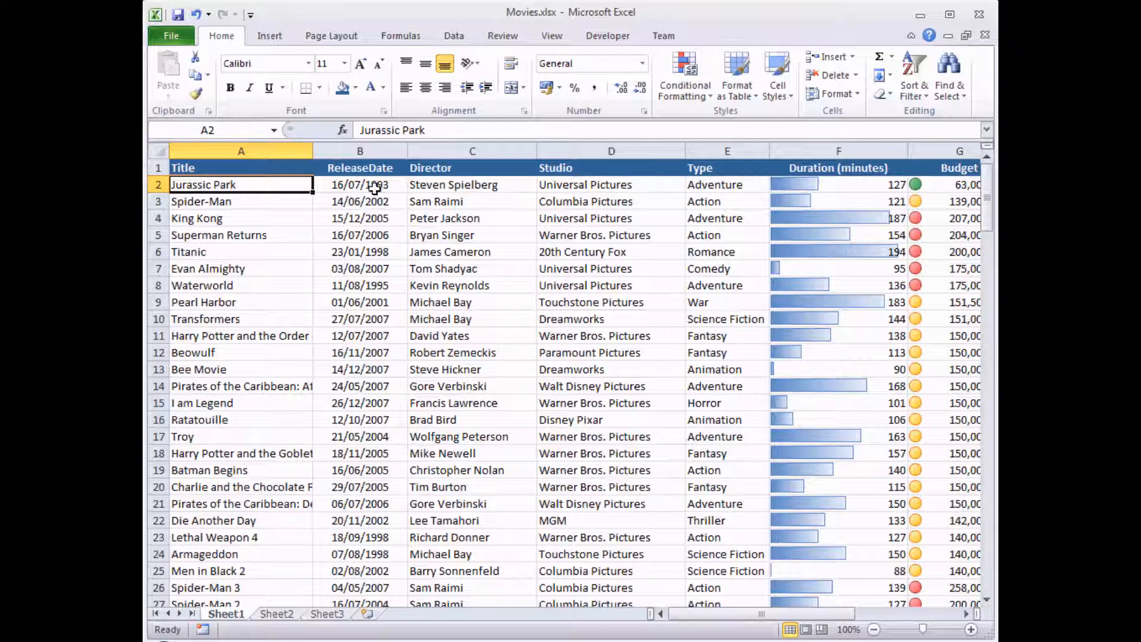
mouse_move(250, 186)
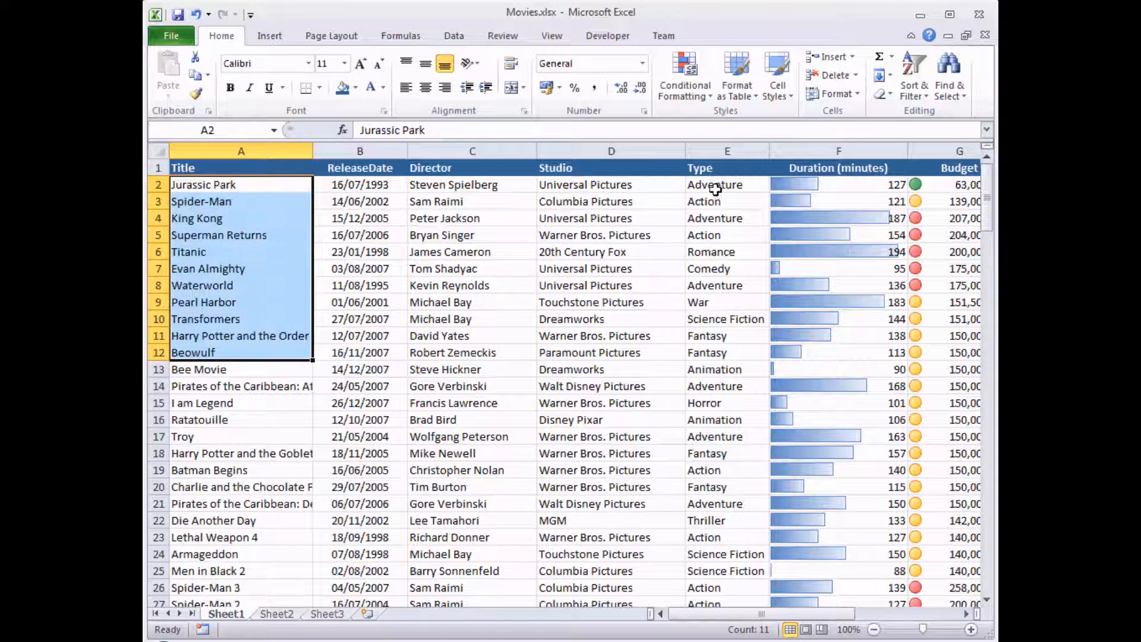
left_click(725, 201)
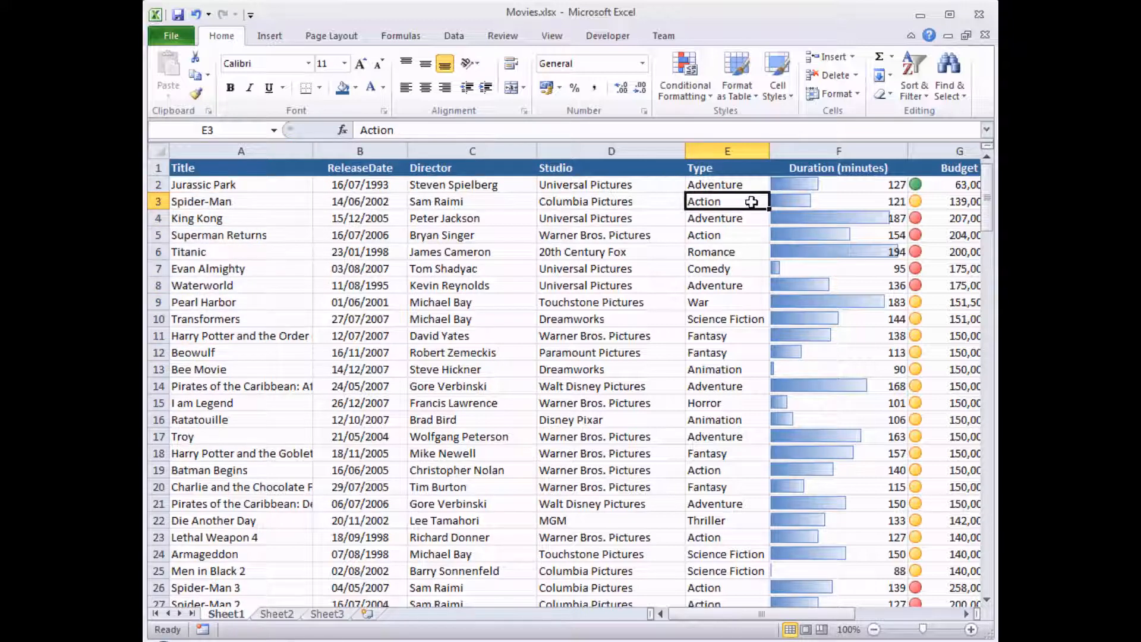
mouse_move(244, 186)
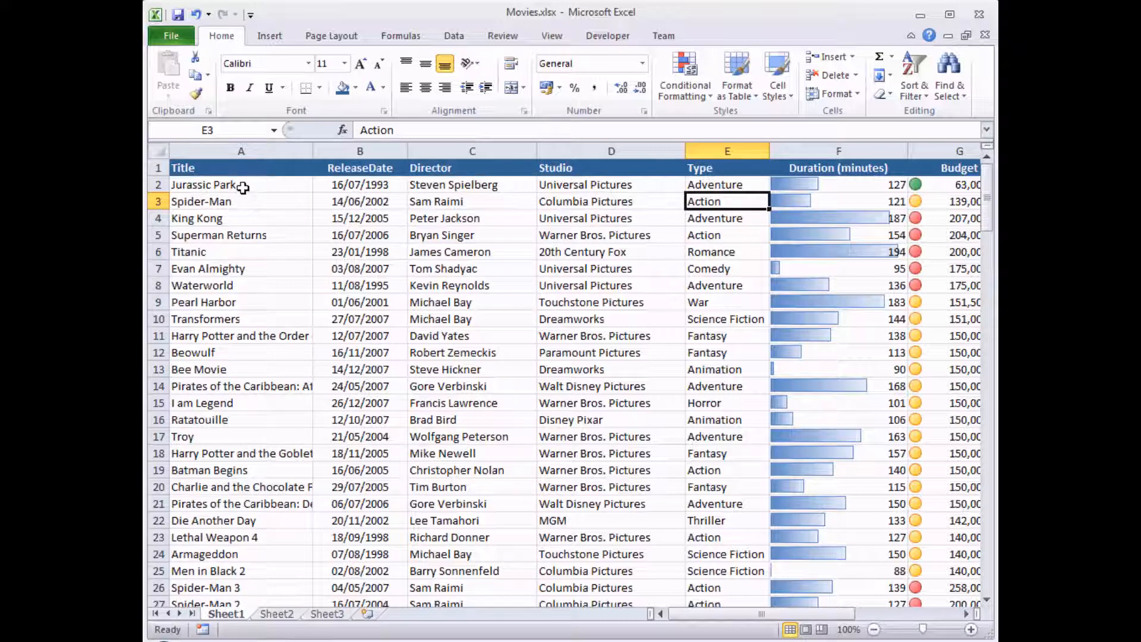
left_click(240, 185)
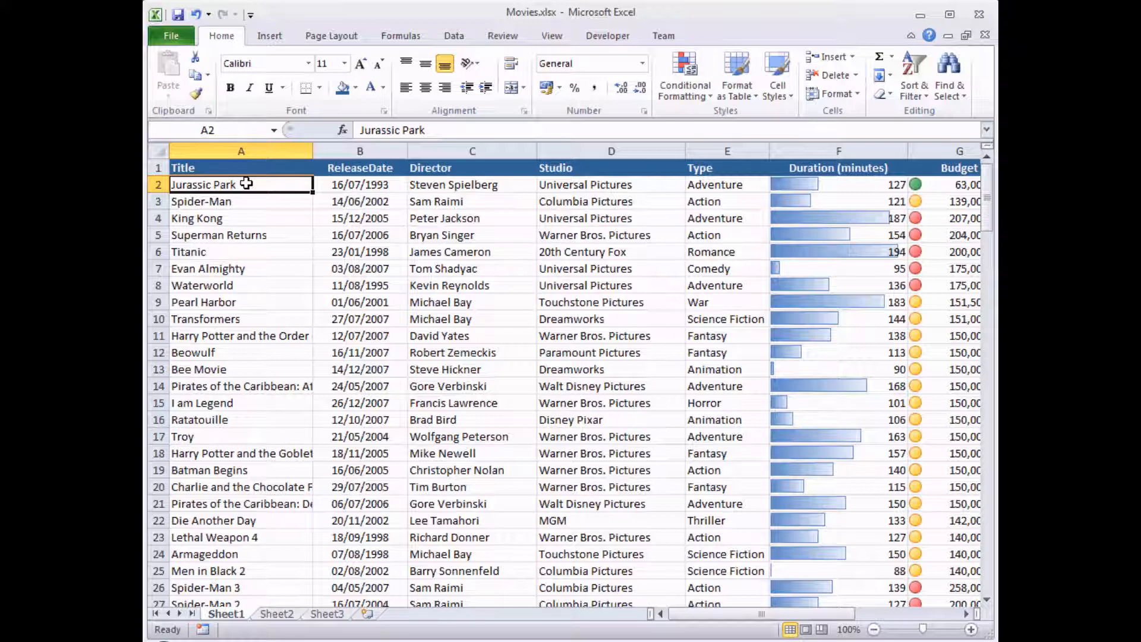
left_click(725, 185)
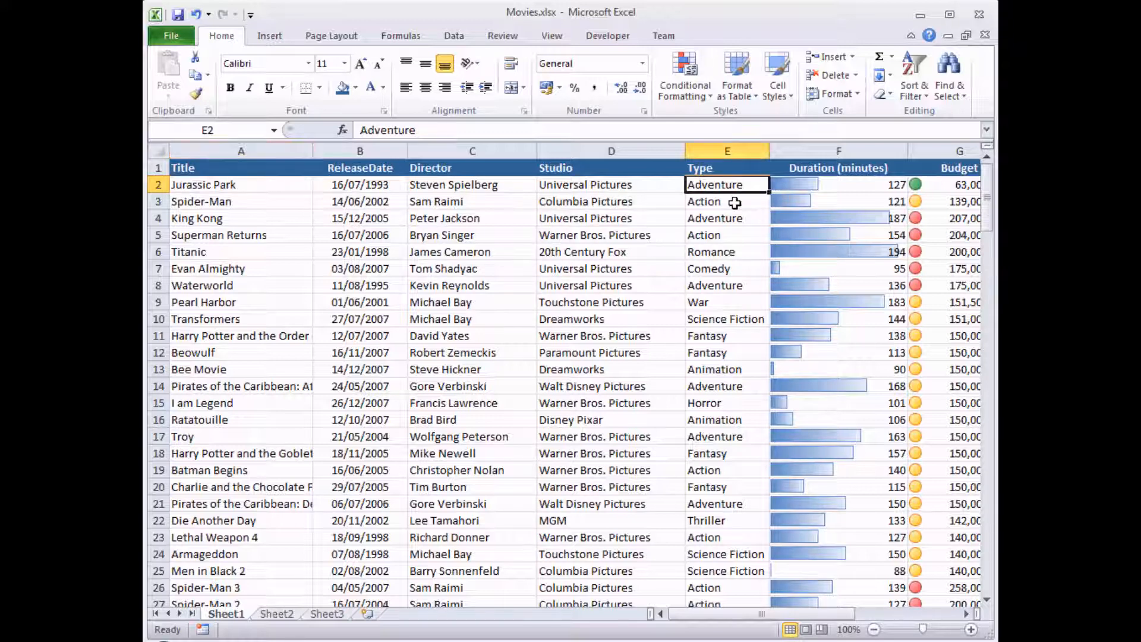
left_click(240, 184)
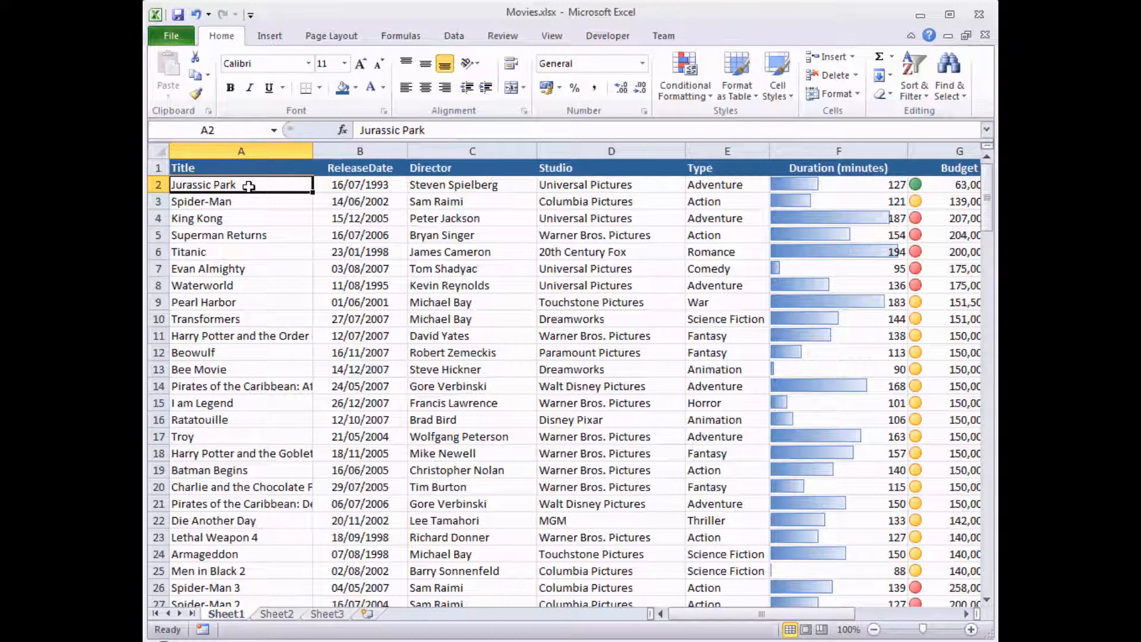
scroll("down", 3)
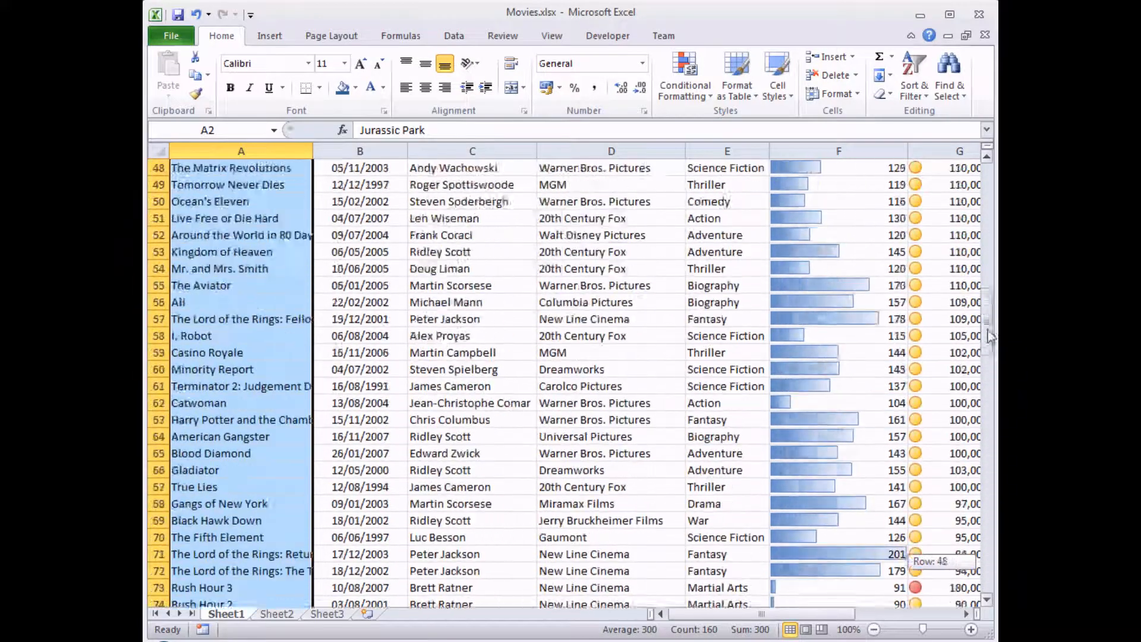
scroll("up", 3)
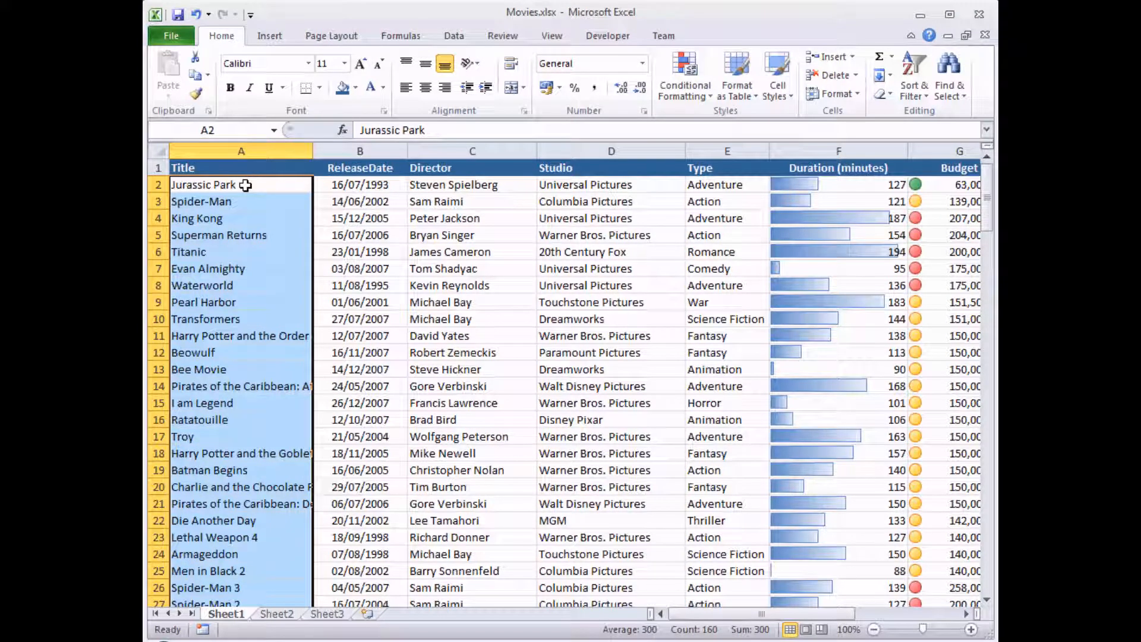
mouse_move(683, 75)
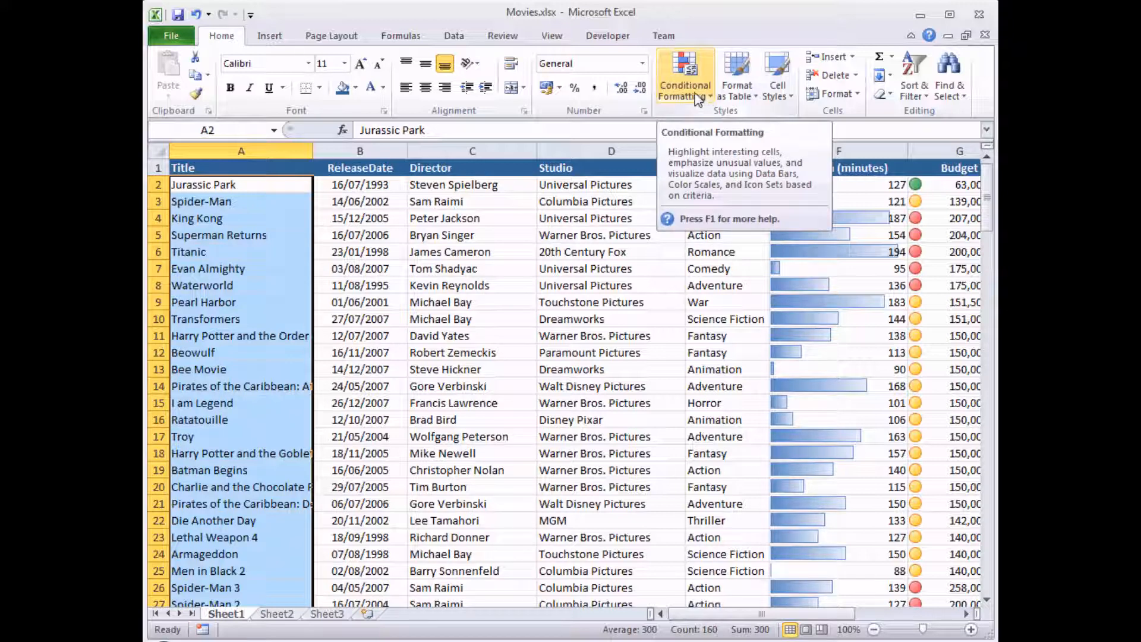
Step: Start a New Rule from Conditional Formatting for the selected titles
left_click(683, 75)
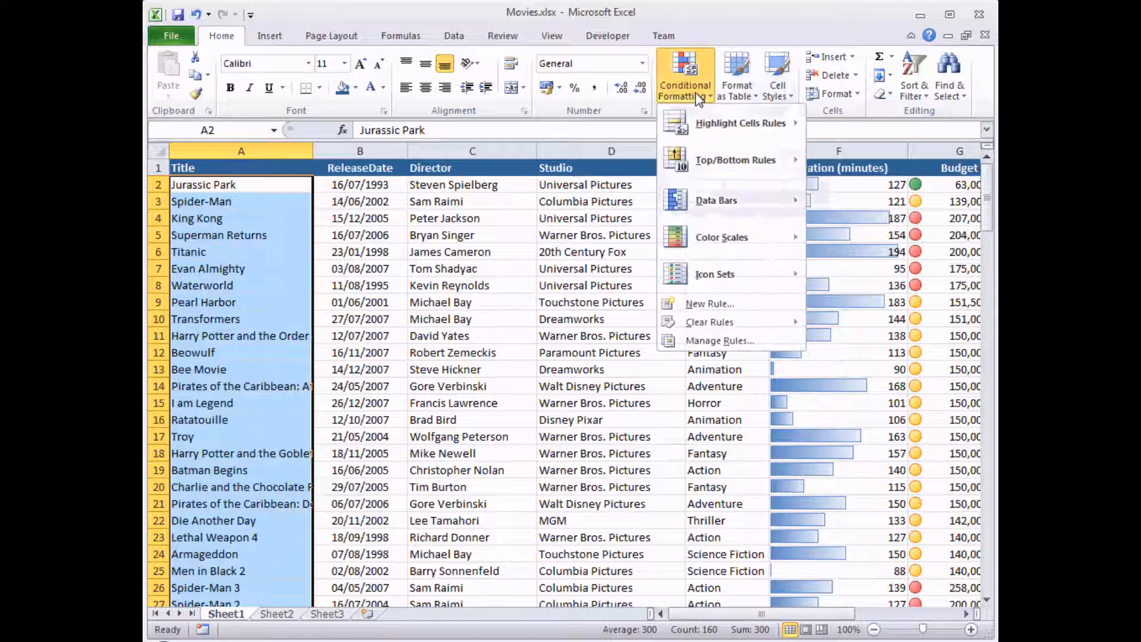
mouse_move(735, 159)
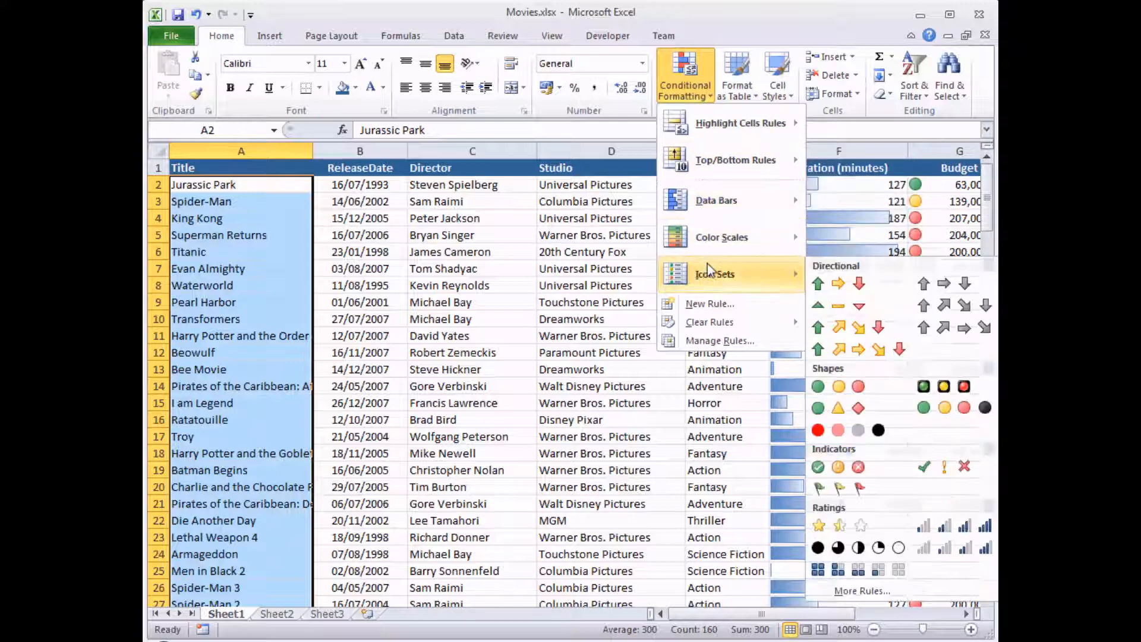
mouse_move(710, 303)
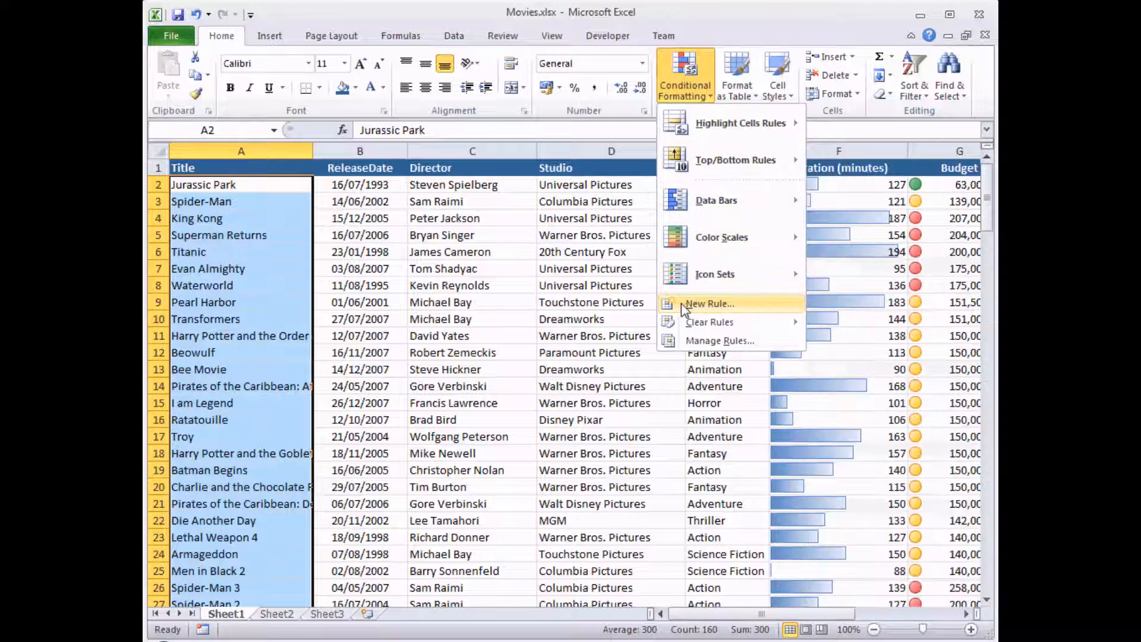
mouse_move(718, 309)
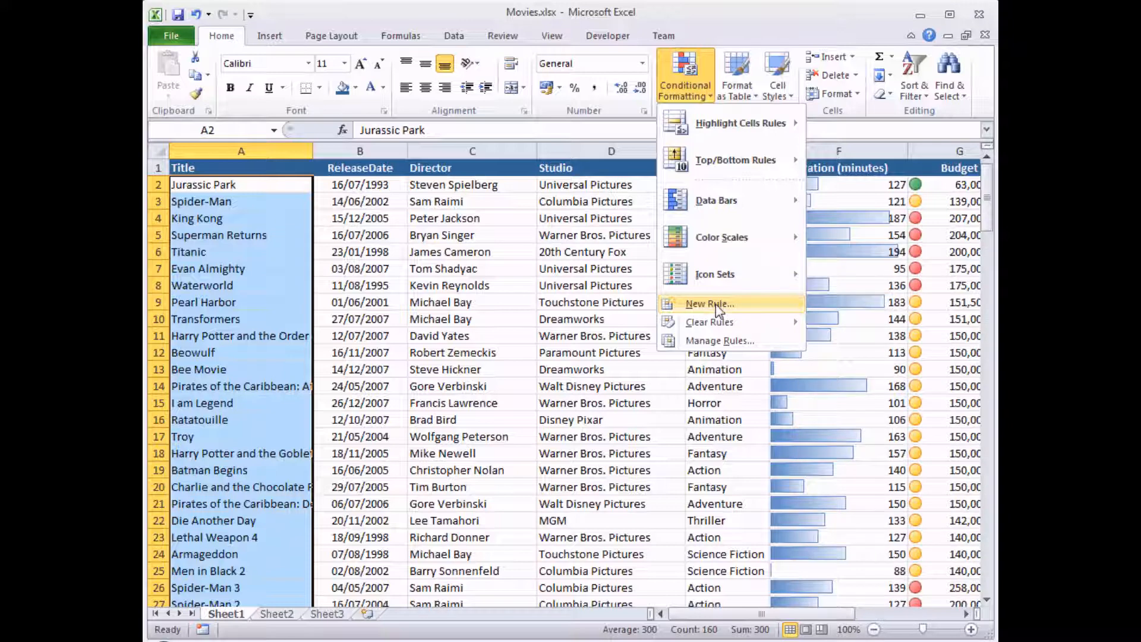
left_click(709, 303)
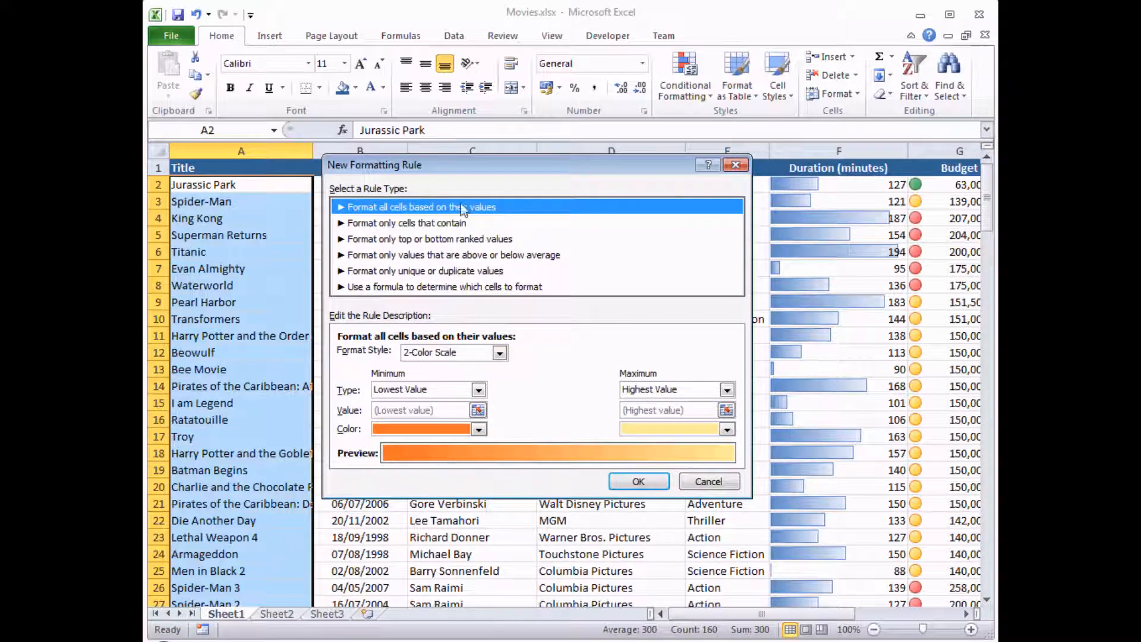
mouse_move(371, 284)
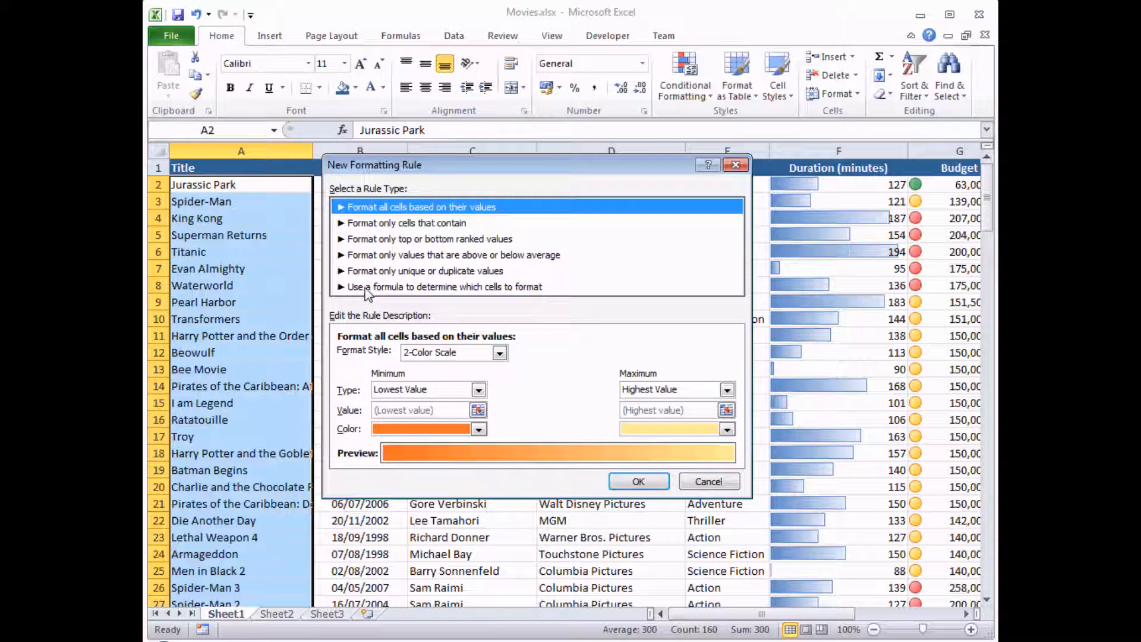
mouse_move(440, 294)
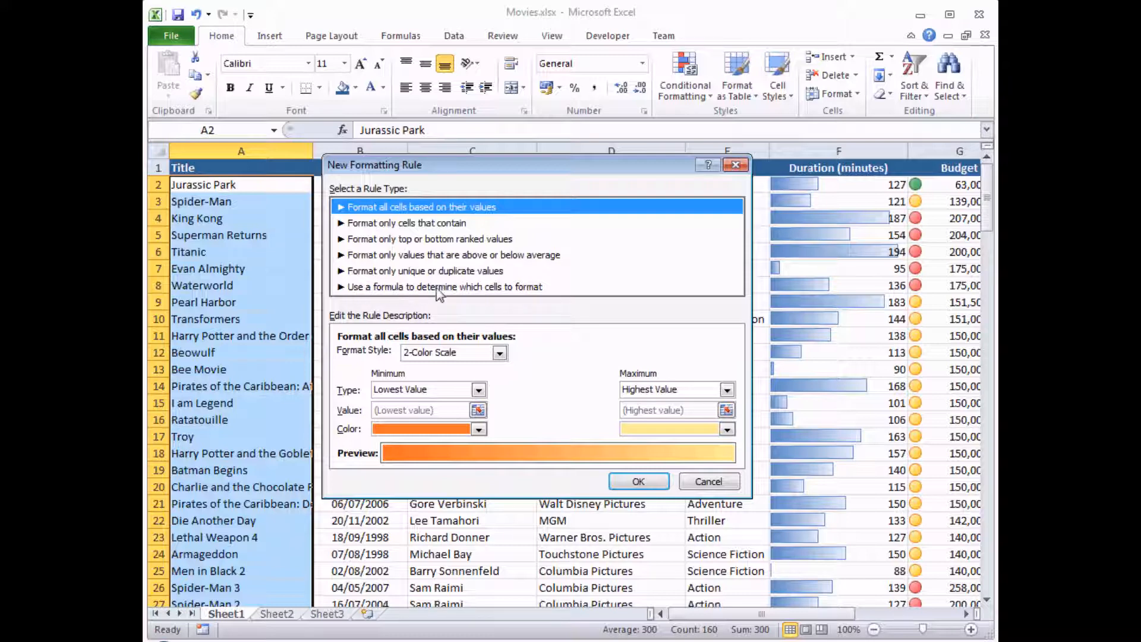
Step: Choose 'Use a formula to determine which cells to format' and focus the formula box
left_click(444, 286)
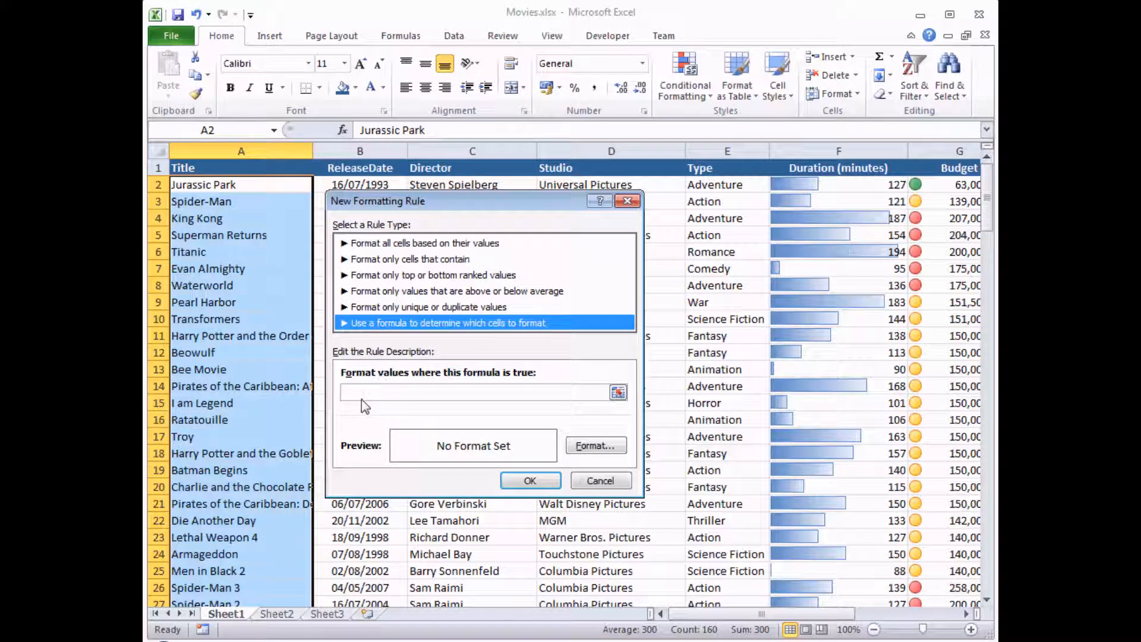
left_click(481, 391)
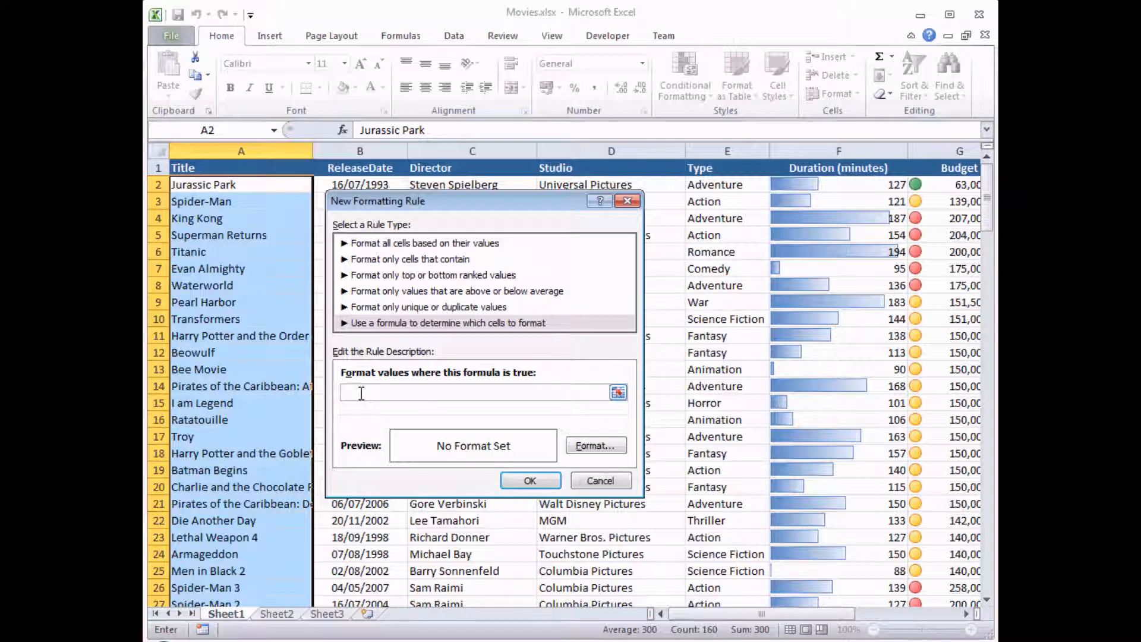
Step: Enter the condition =$E$2="Action" referencing the first film's Type cell
type("=")
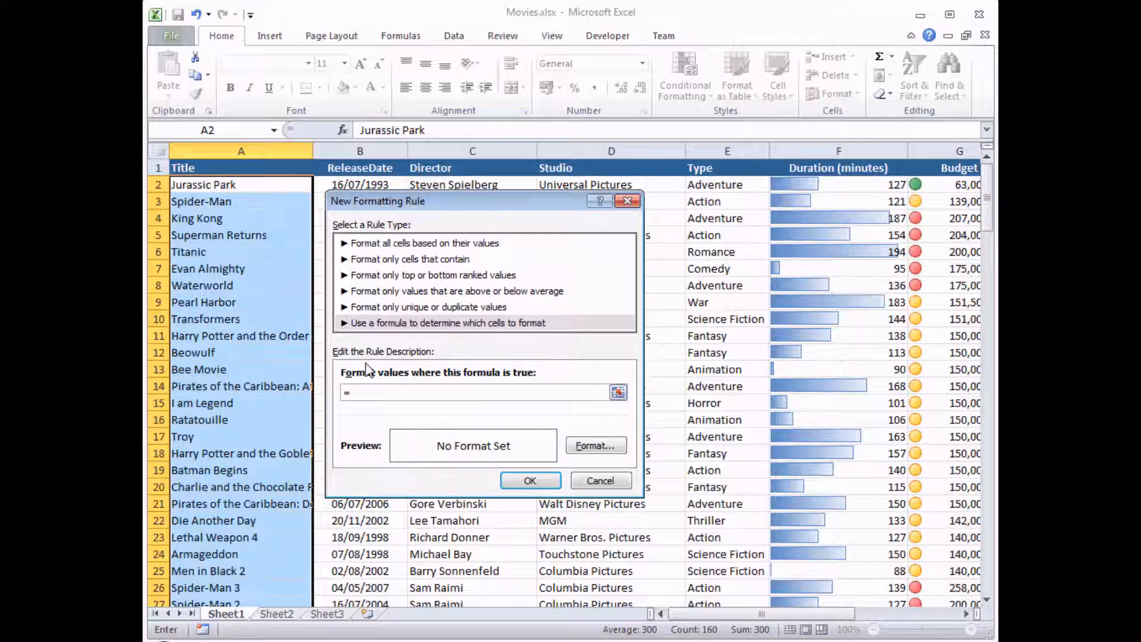
mouse_move(254, 278)
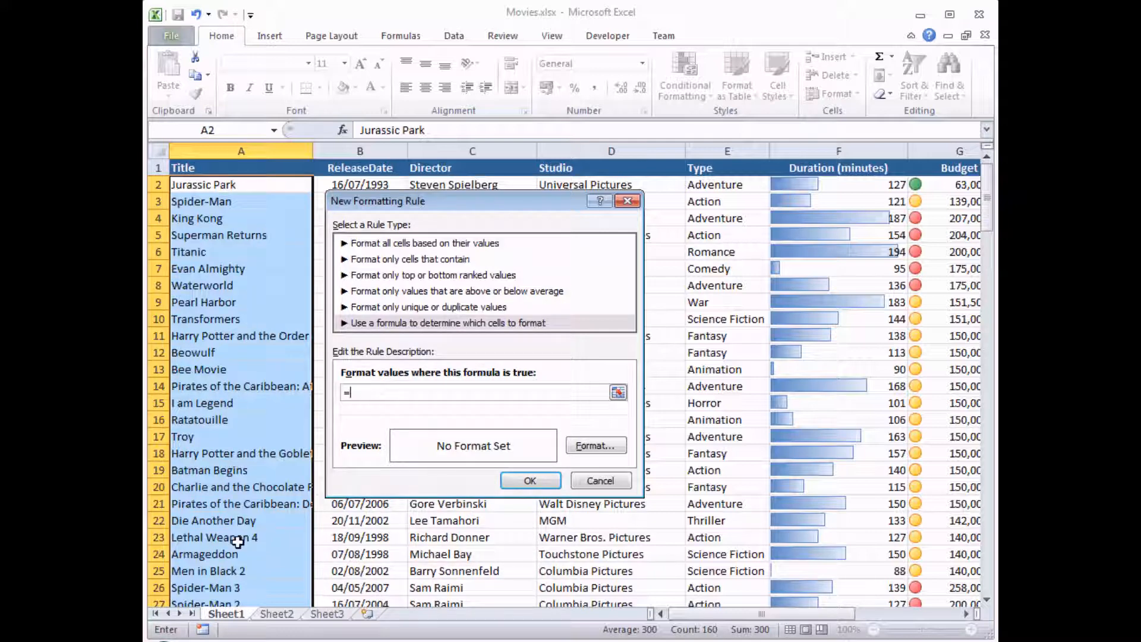
mouse_move(202, 184)
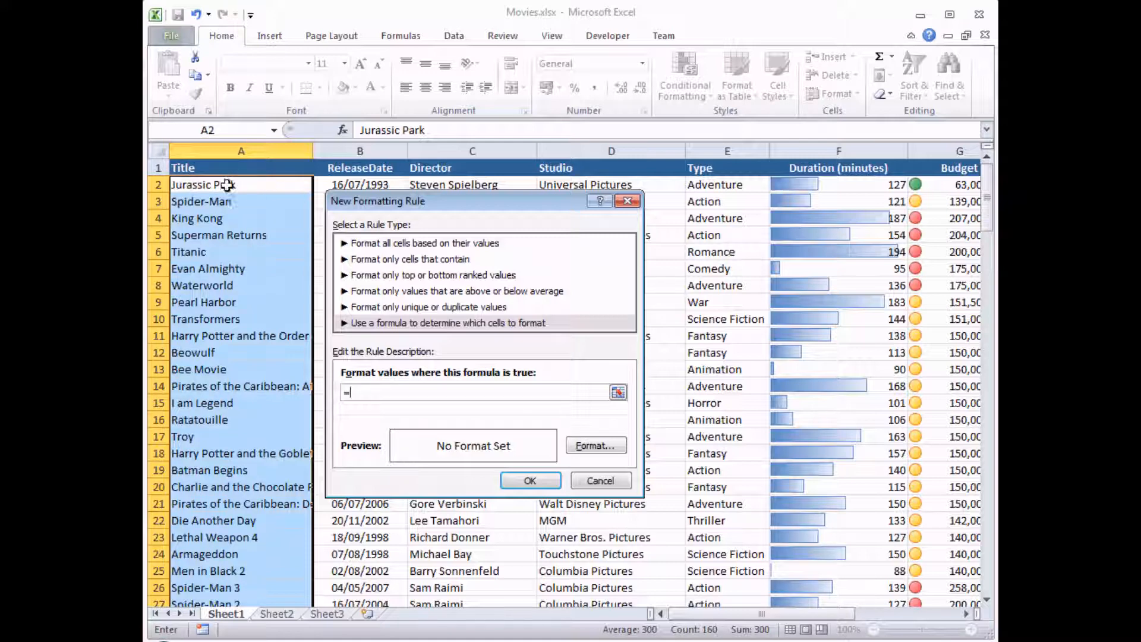
mouse_move(261, 202)
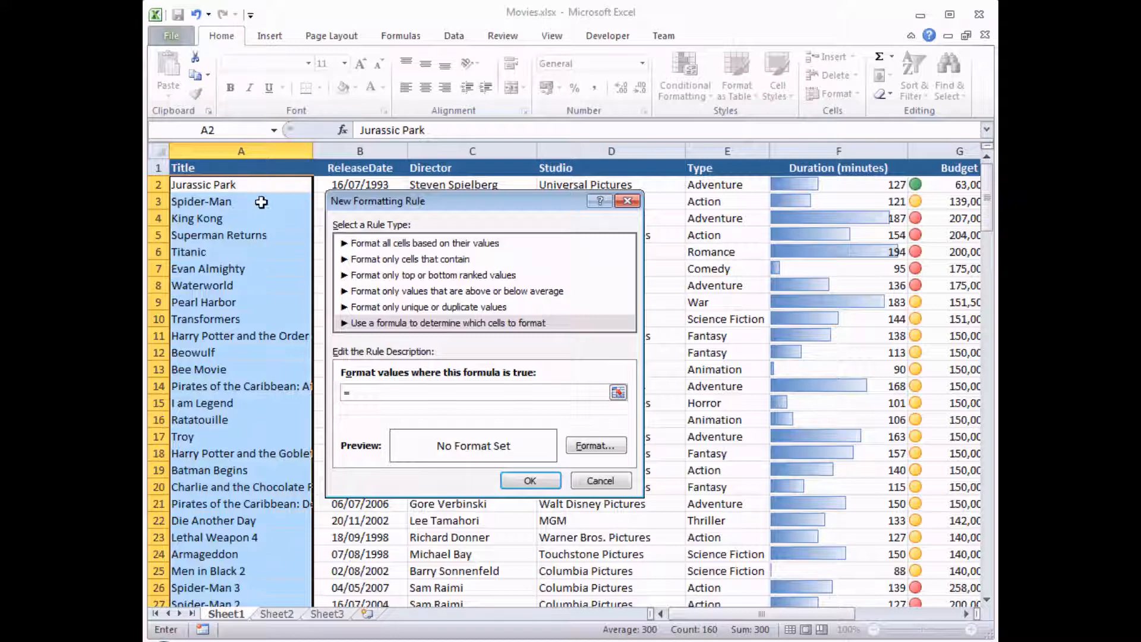
mouse_move(240, 183)
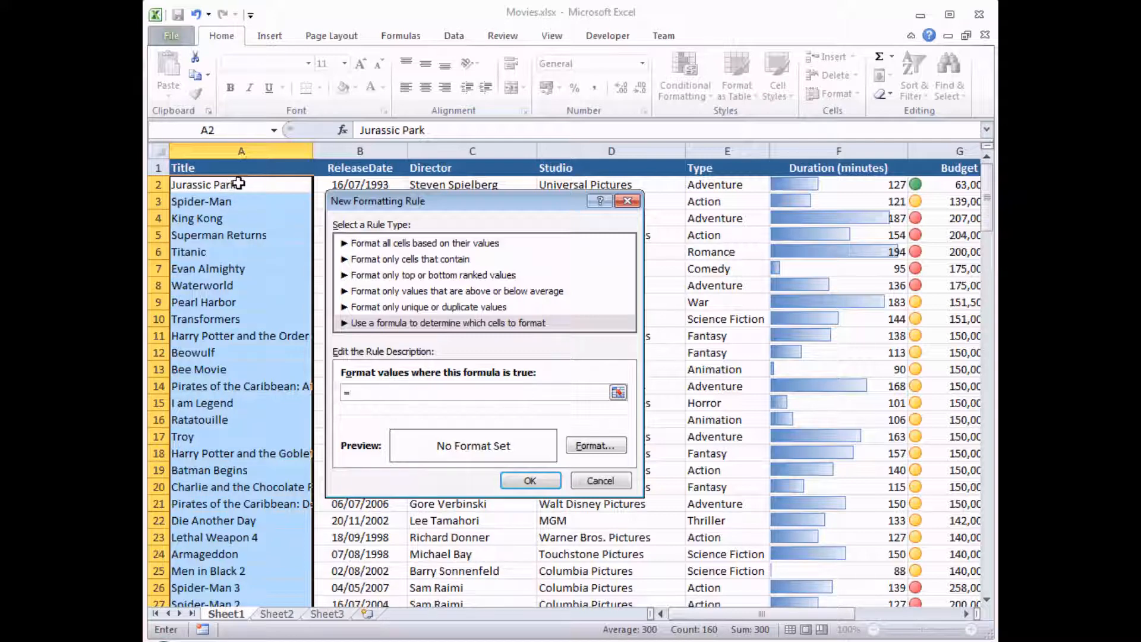
mouse_move(257, 186)
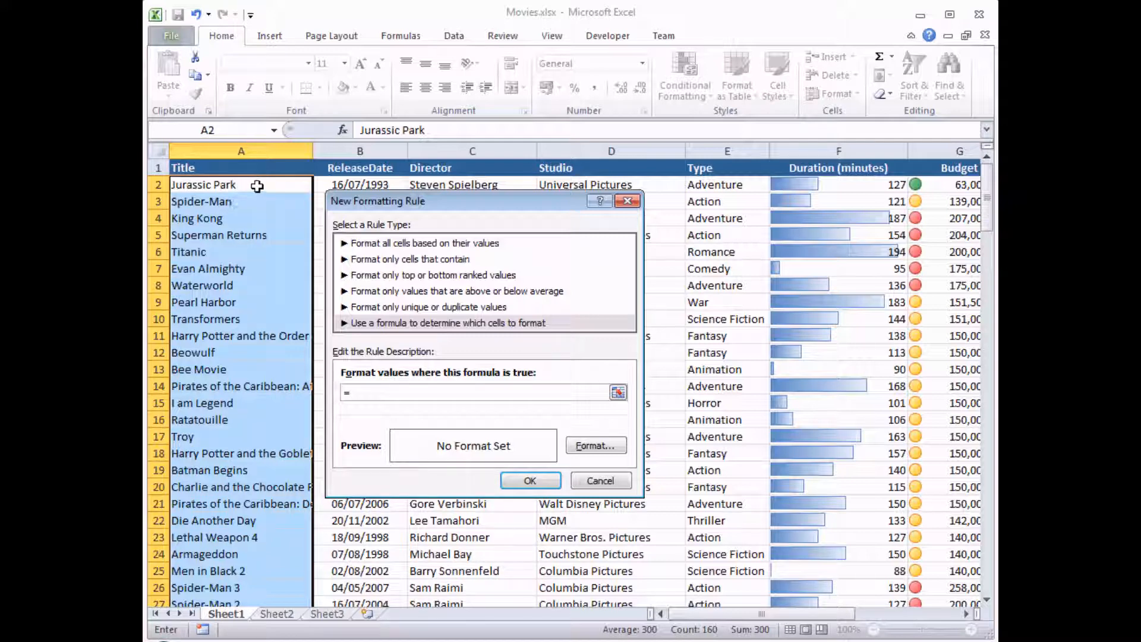
mouse_move(685, 177)
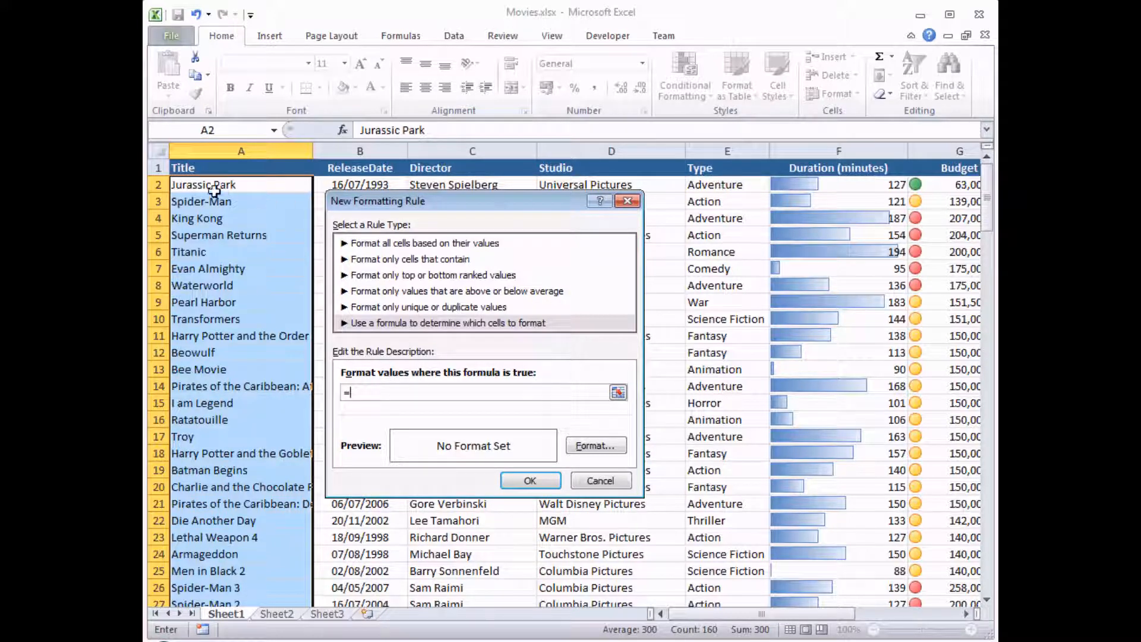
mouse_move(606, 181)
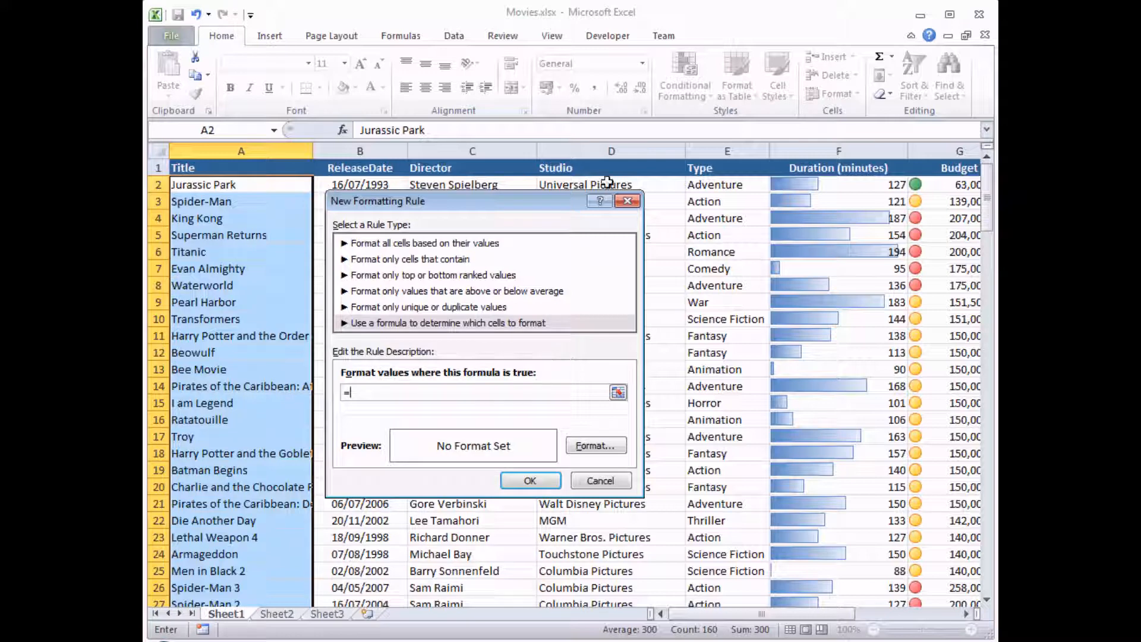
mouse_move(727, 183)
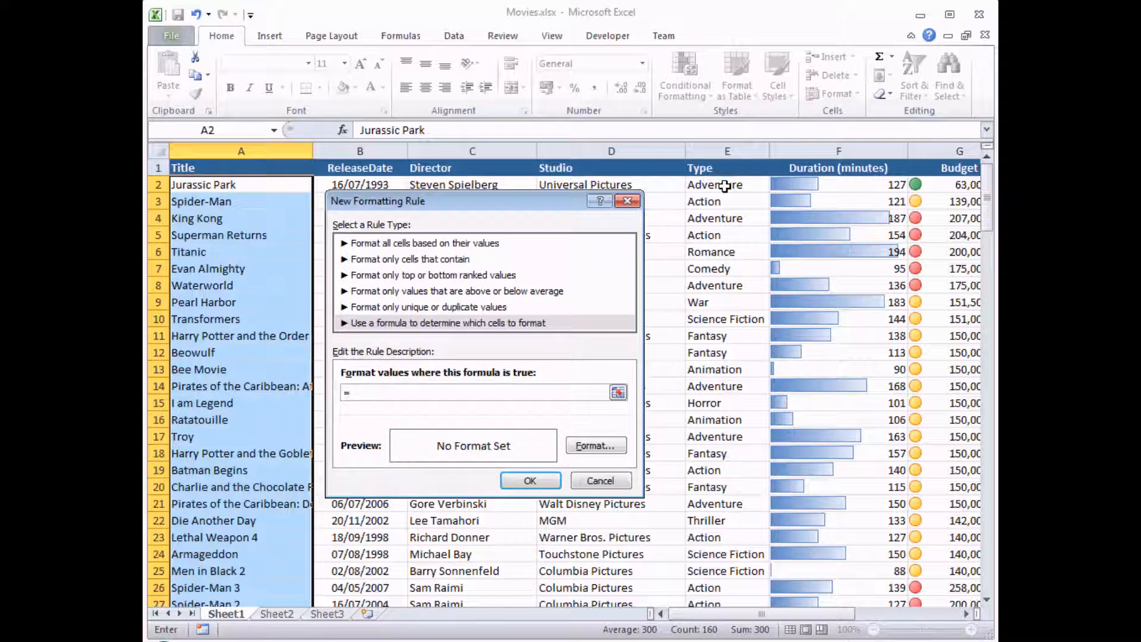
left_click(727, 184)
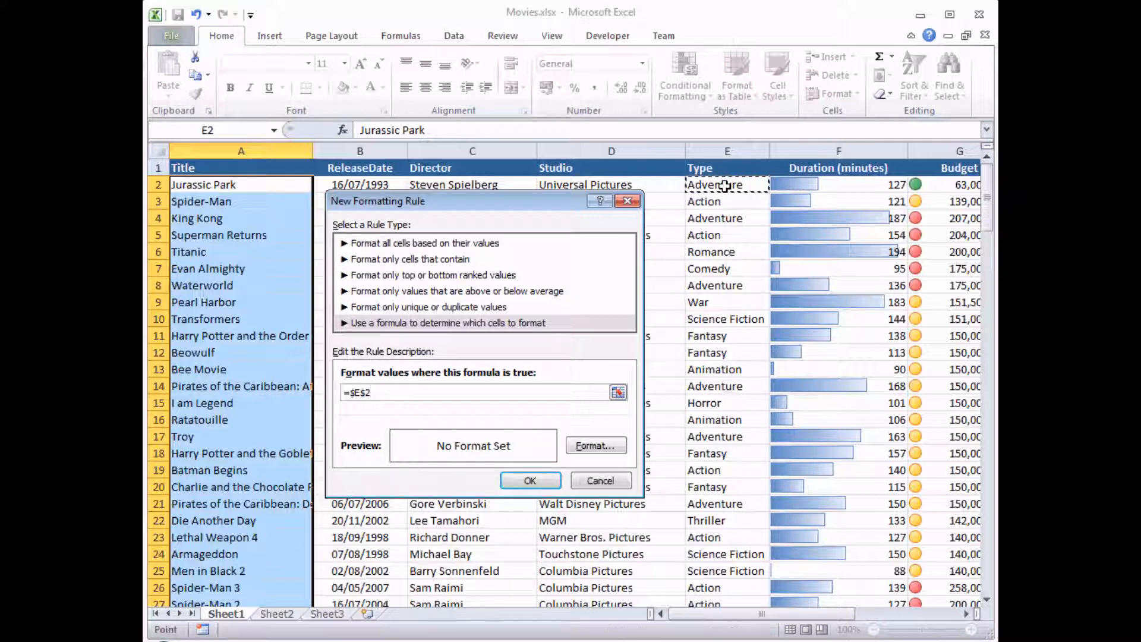
type("=")
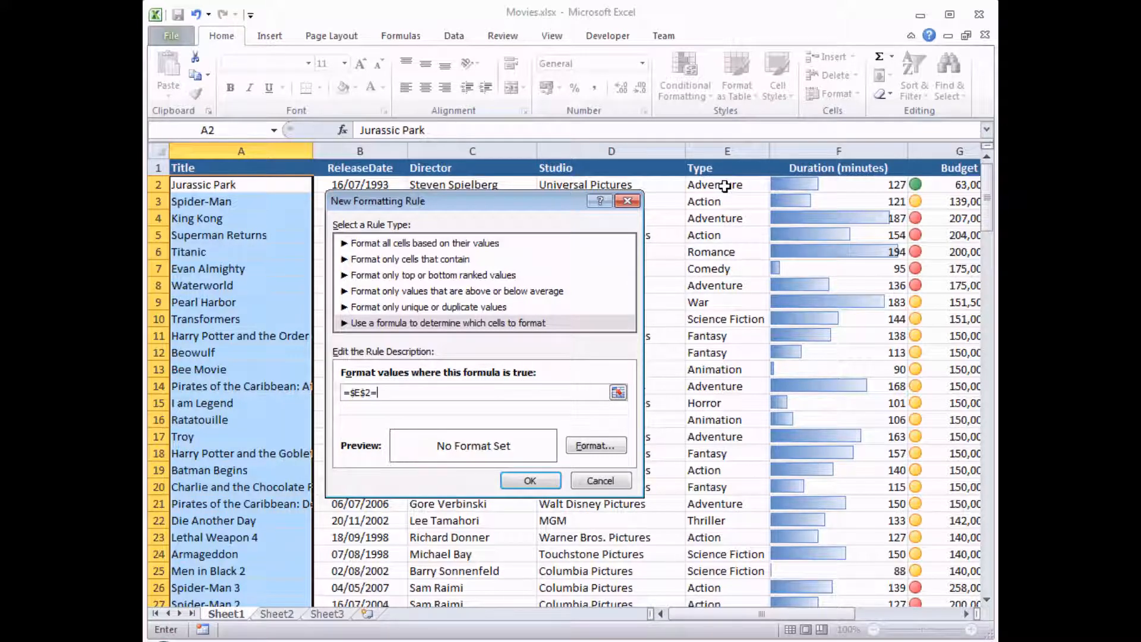
type("\"")
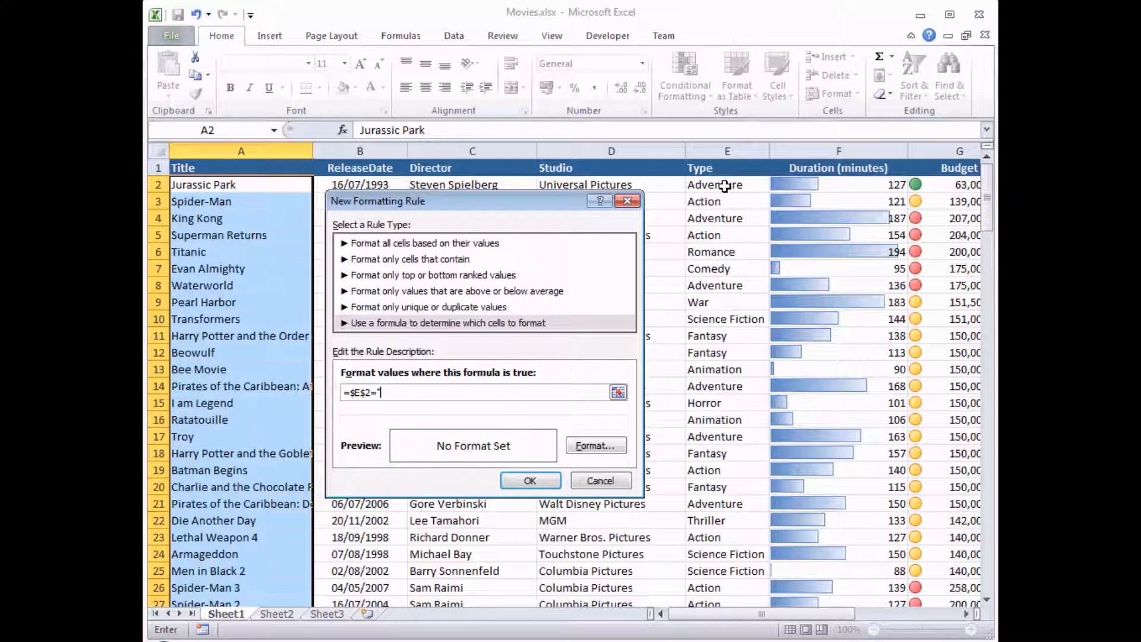
type("Action")
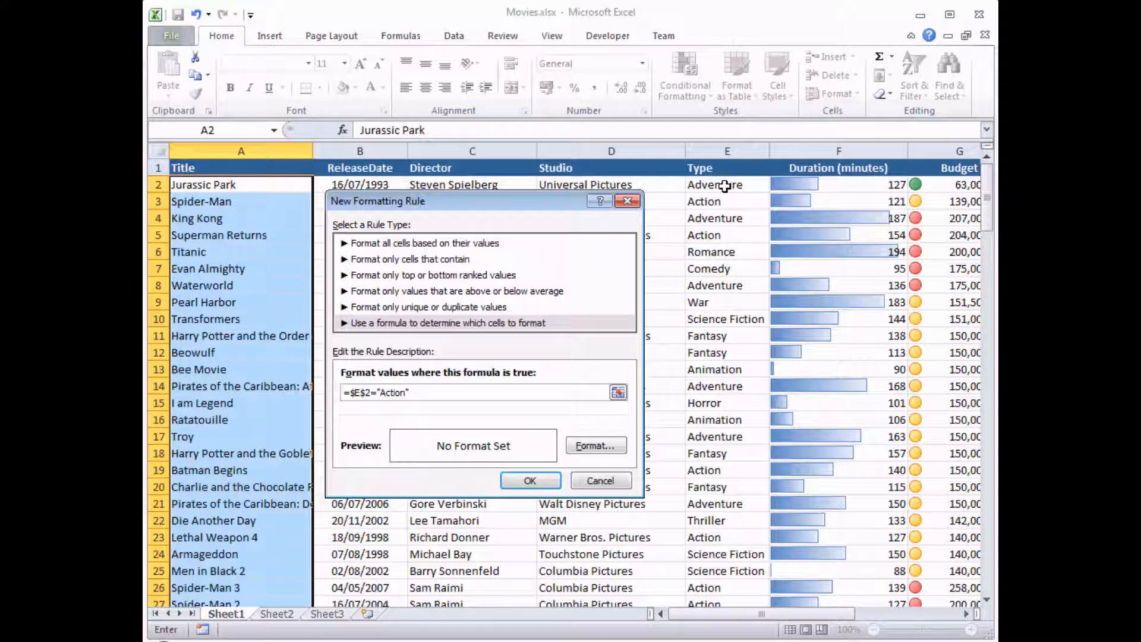
mouse_move(512, 346)
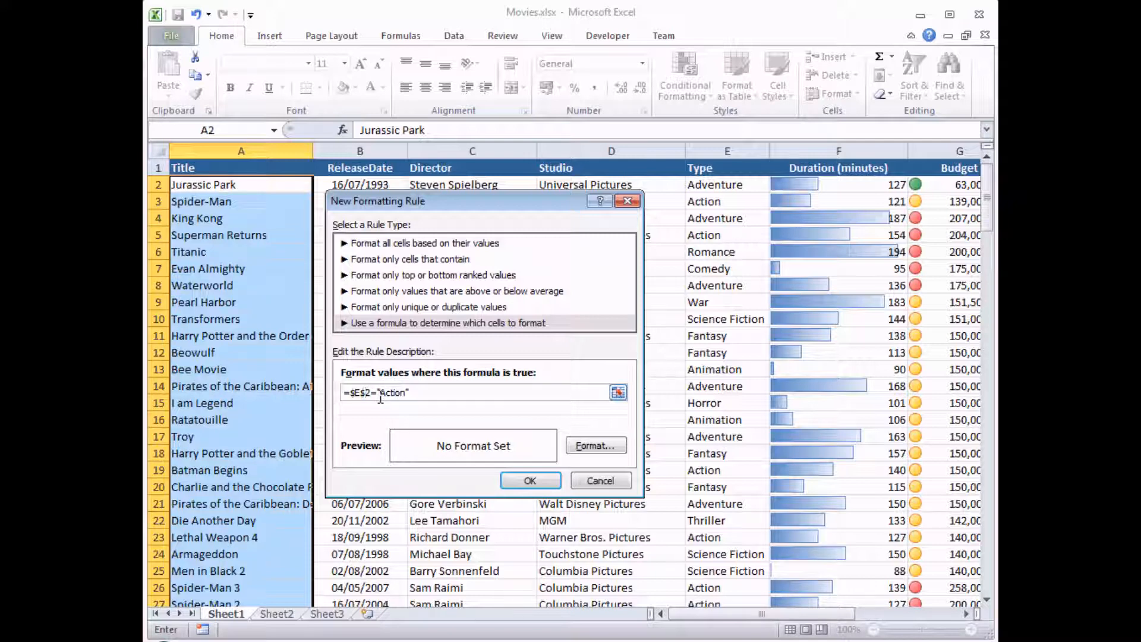
Step: Make the row reference relative so the formula reads =$E2="Action"
key("Backspace")
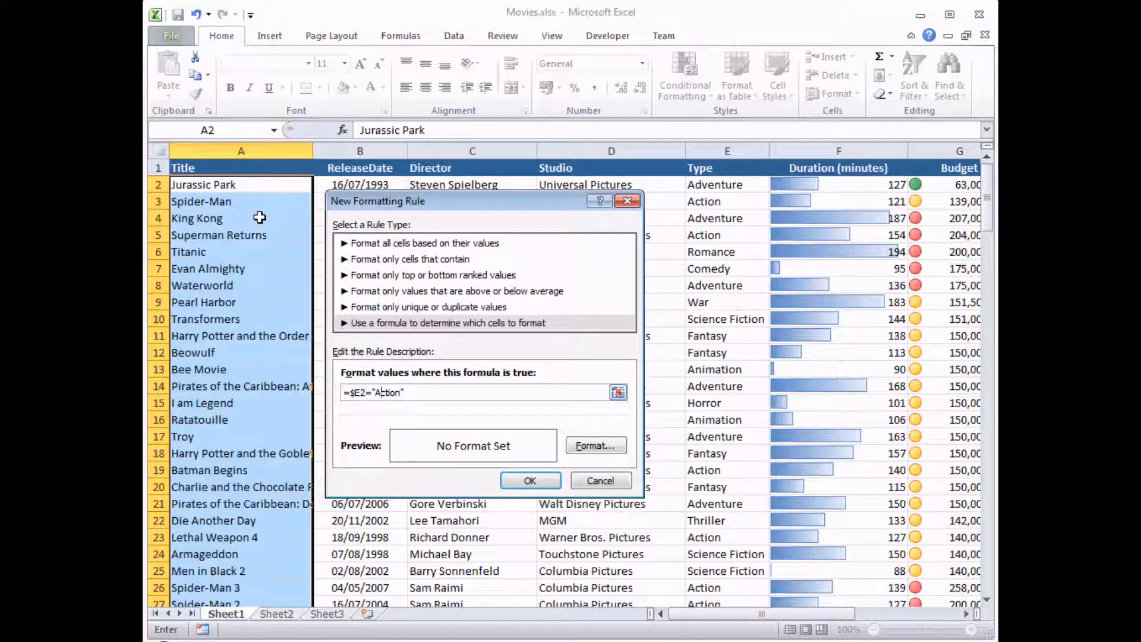
mouse_move(261, 234)
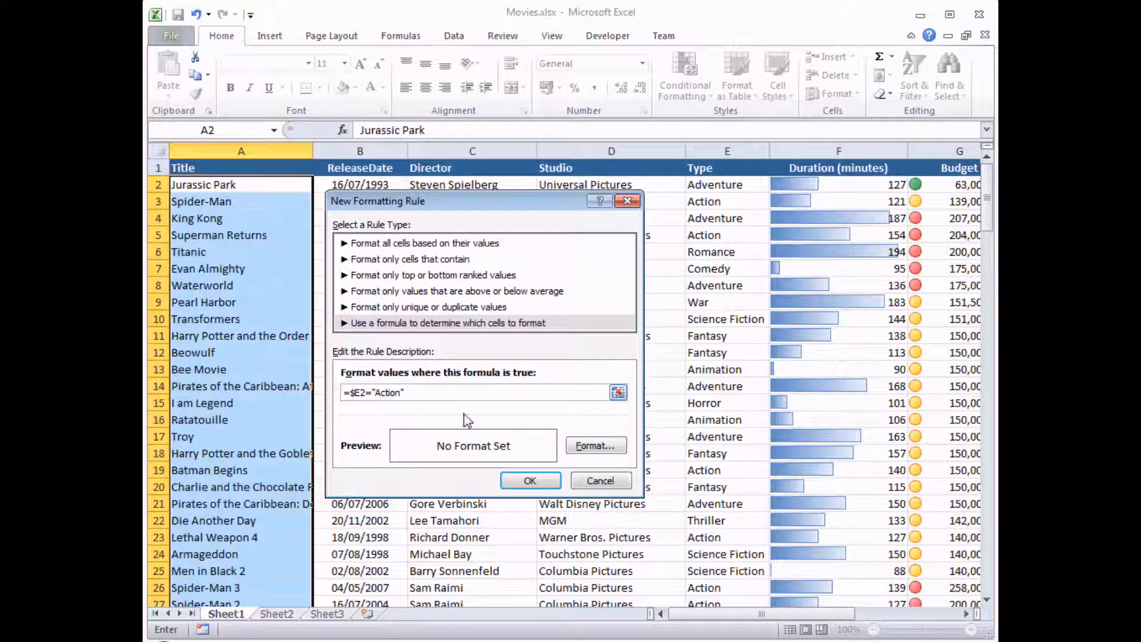
mouse_move(594, 445)
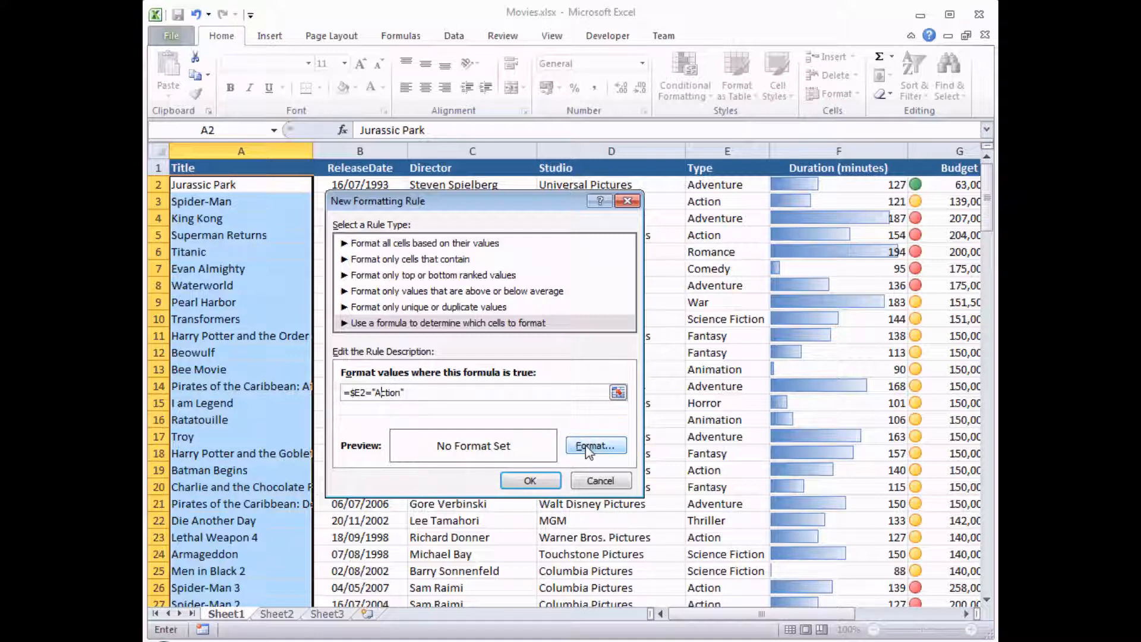
Step: Give matching Action titles a pale purple fill and apply the rule
left_click(594, 446)
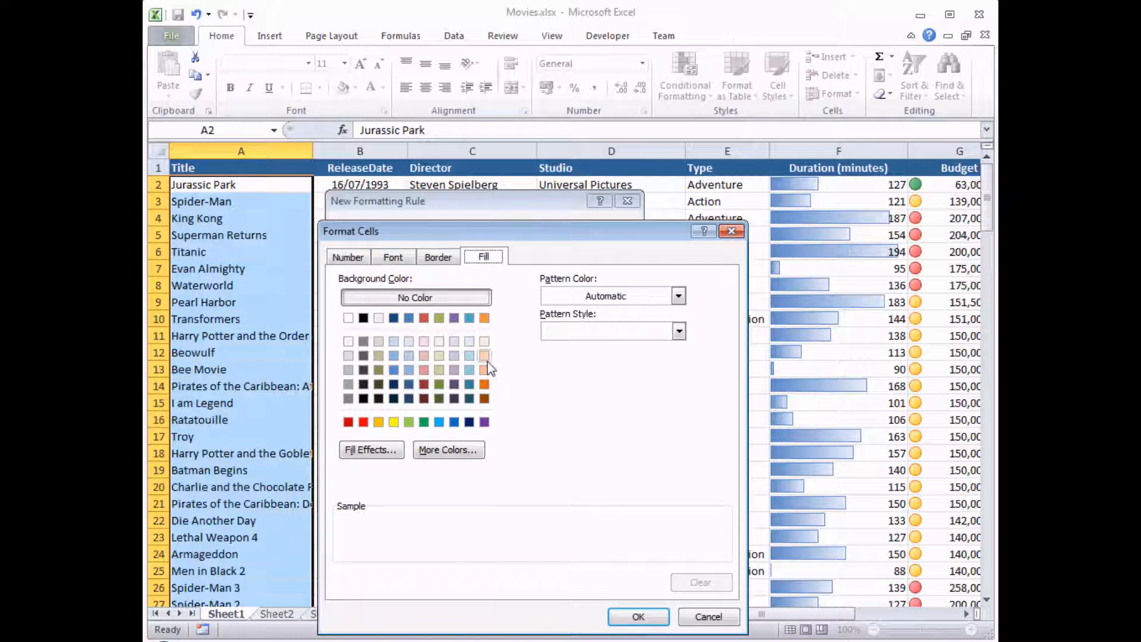
left_click(453, 369)
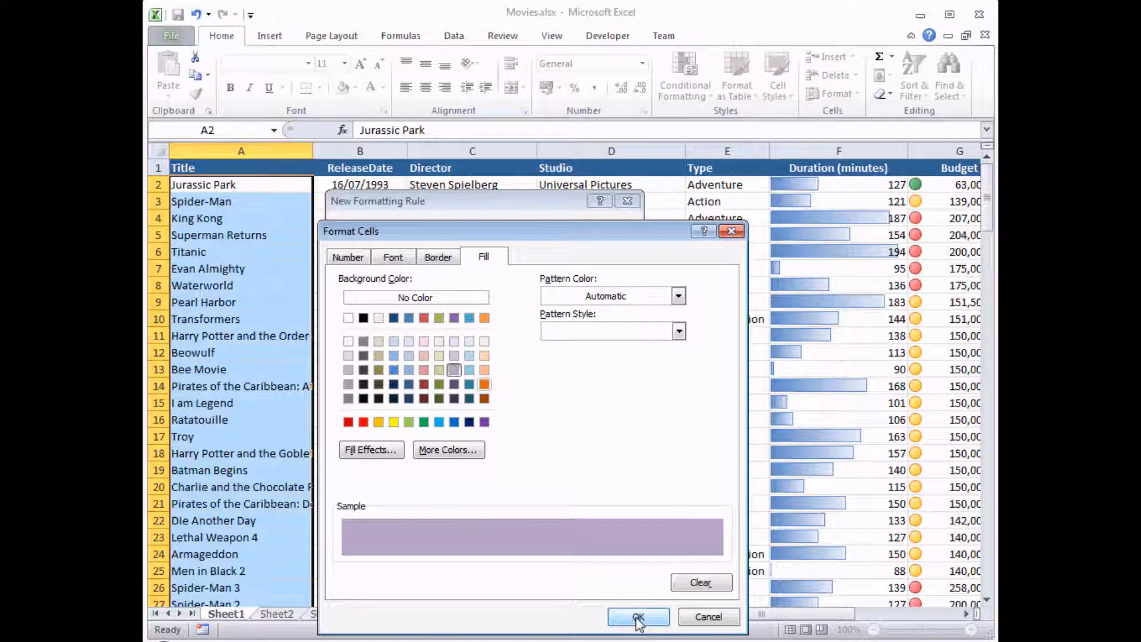
left_click(639, 617)
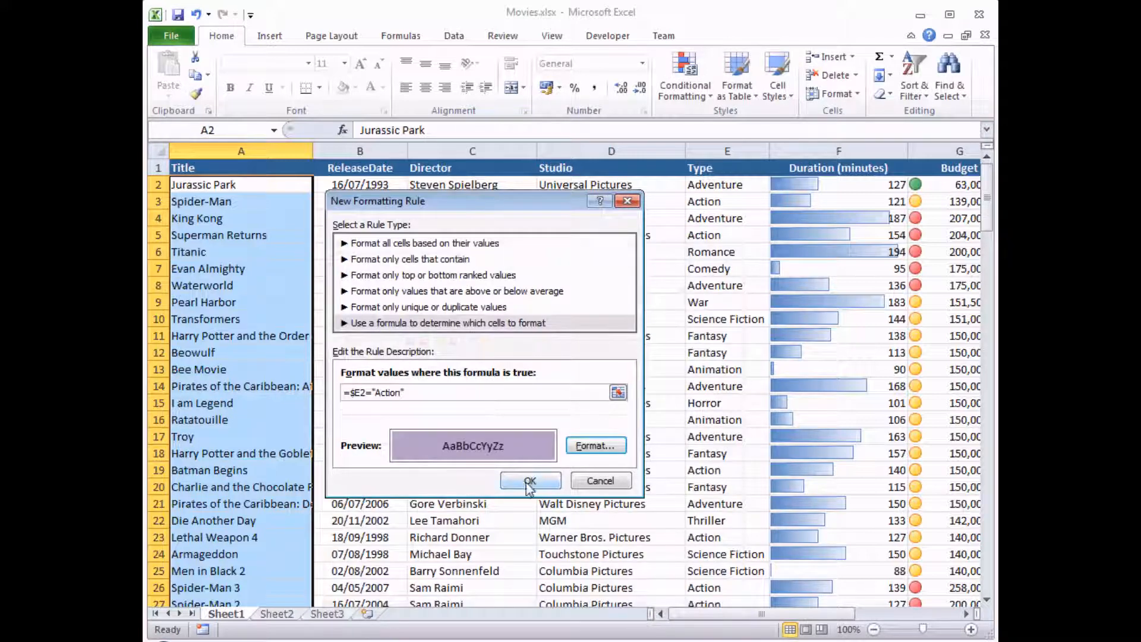
left_click(530, 480)
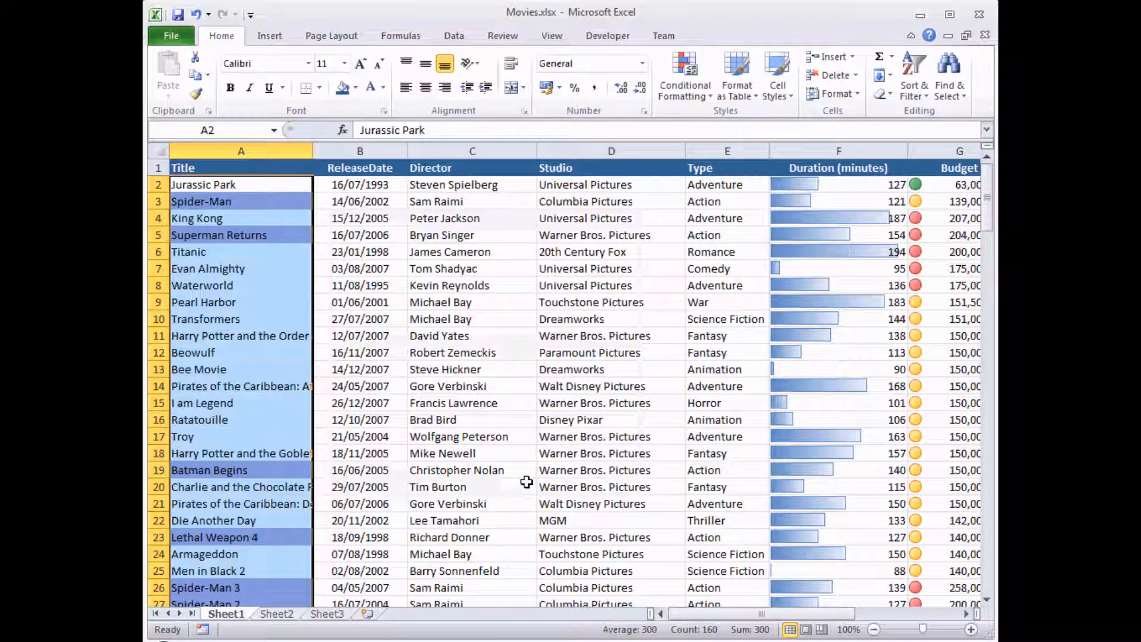
left_click(240, 202)
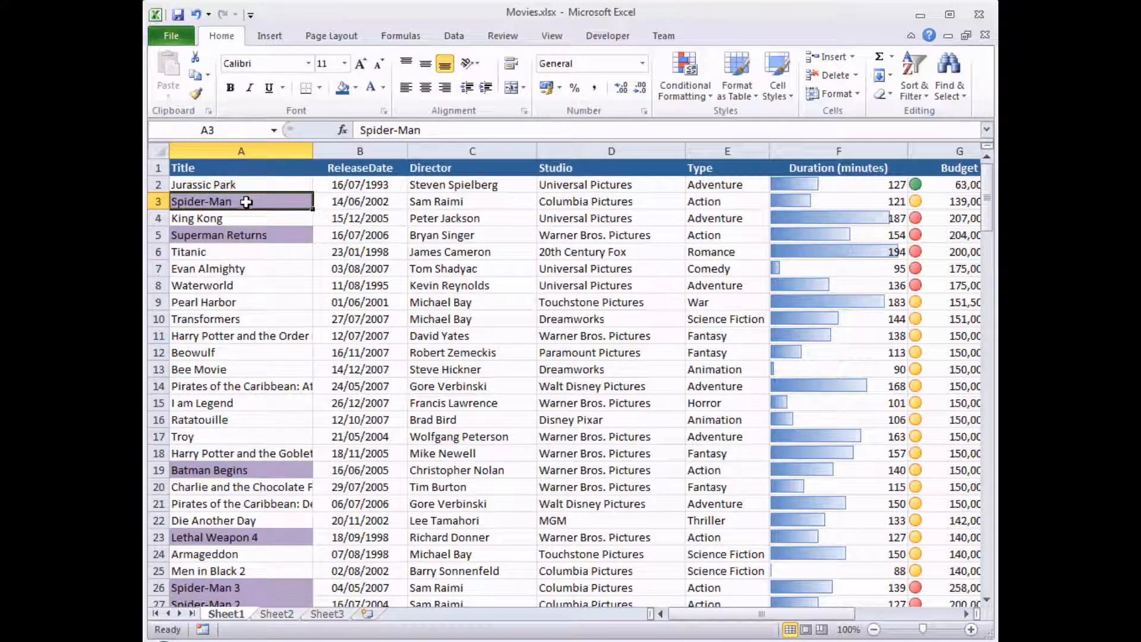
left_click(726, 202)
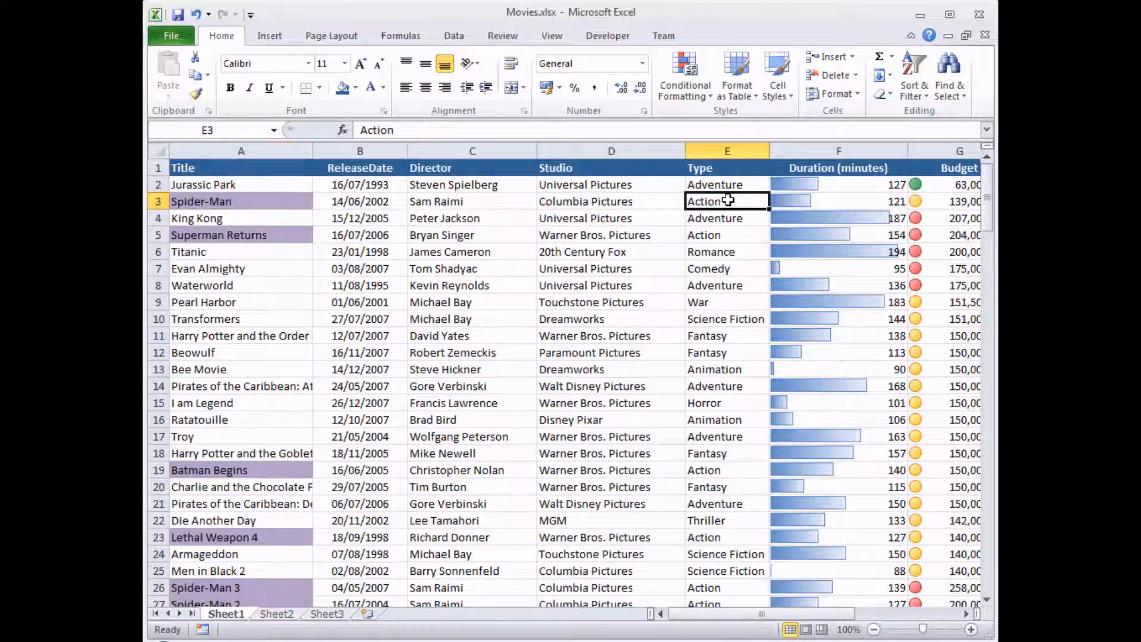
left_click(725, 234)
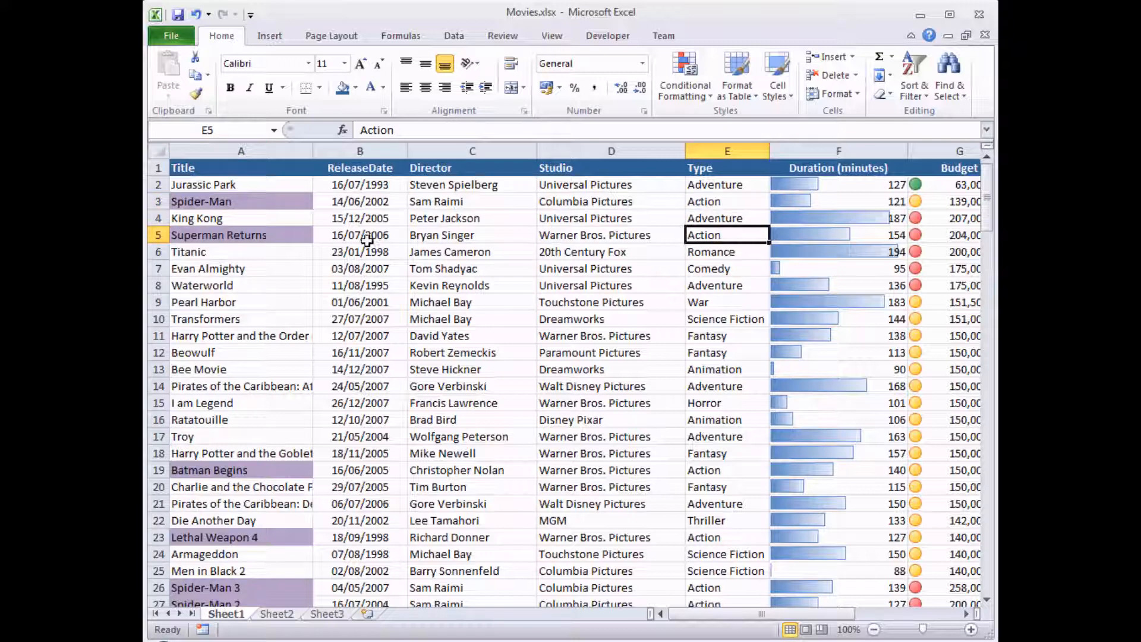
left_click(725, 470)
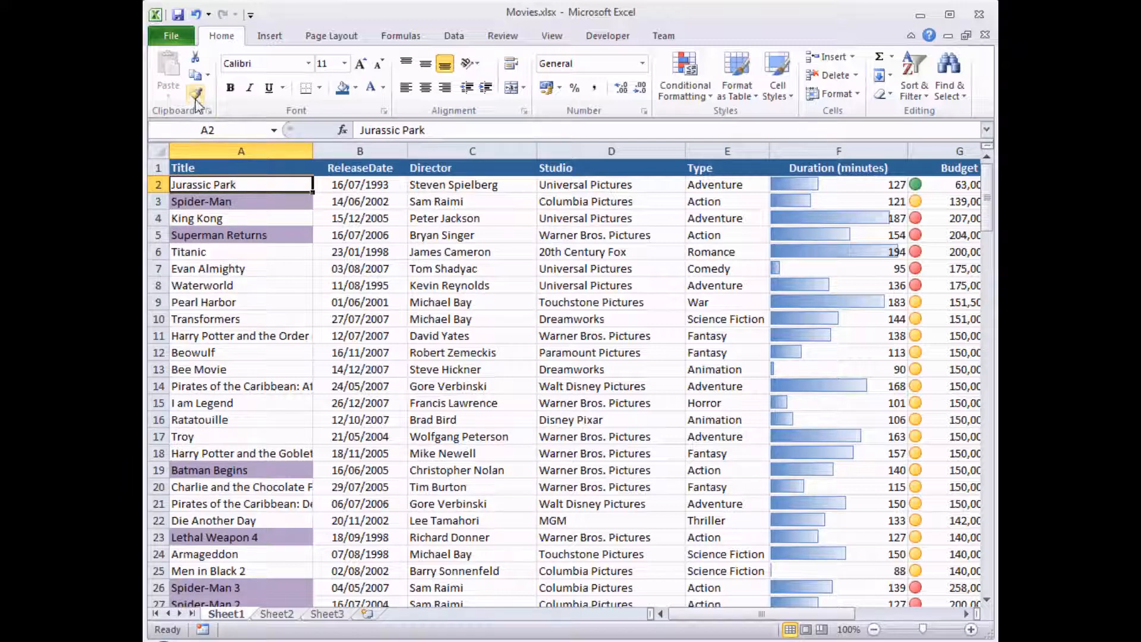
mouse_move(196, 95)
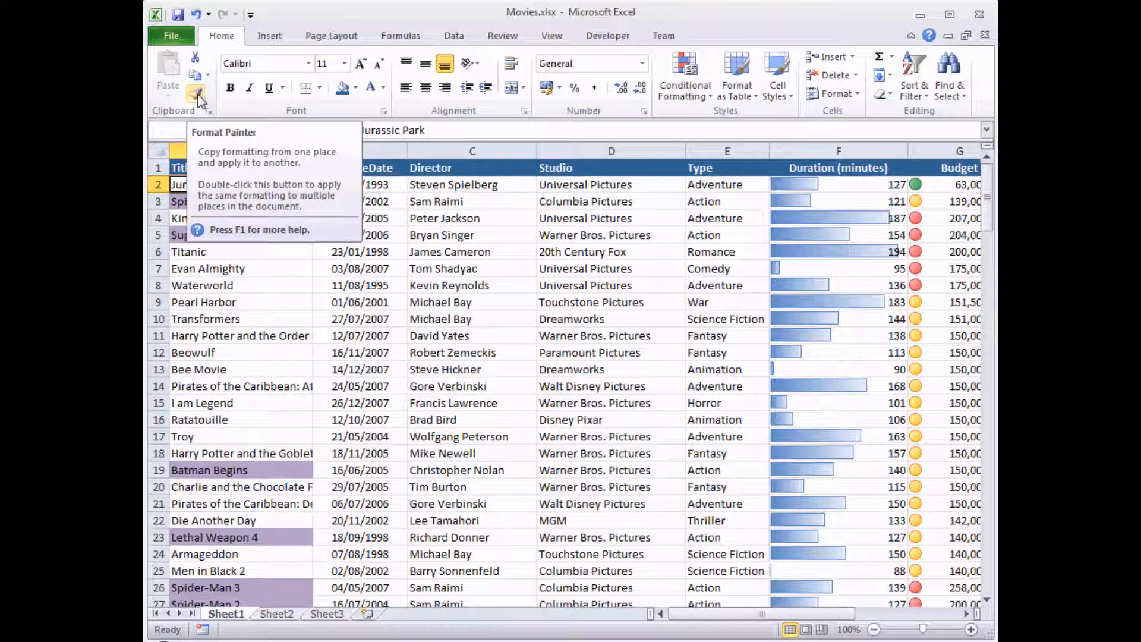
Step: Copy the title formatting onto Director and Studio with Format Painter, then check the Spider-Man row
left_click(195, 94)
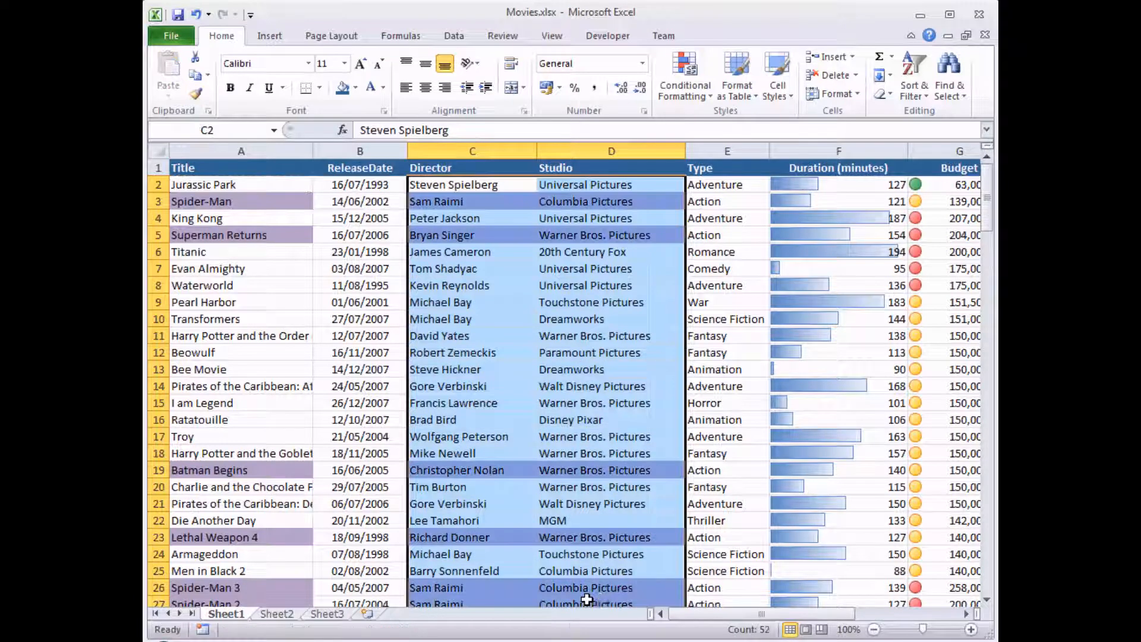
mouse_move(247, 202)
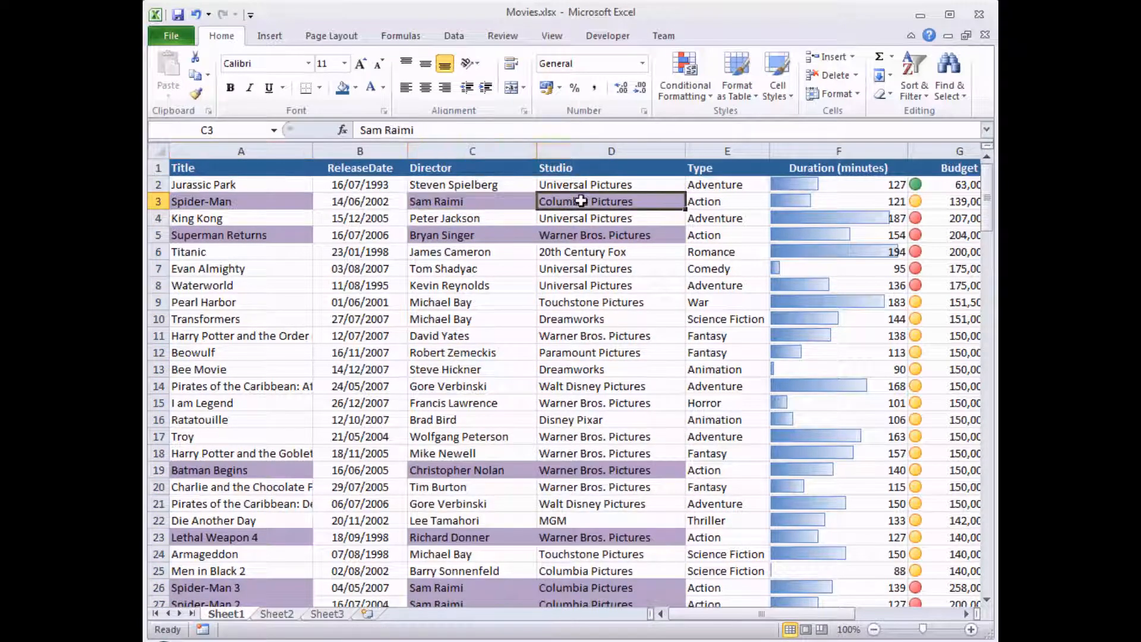
left_click(725, 201)
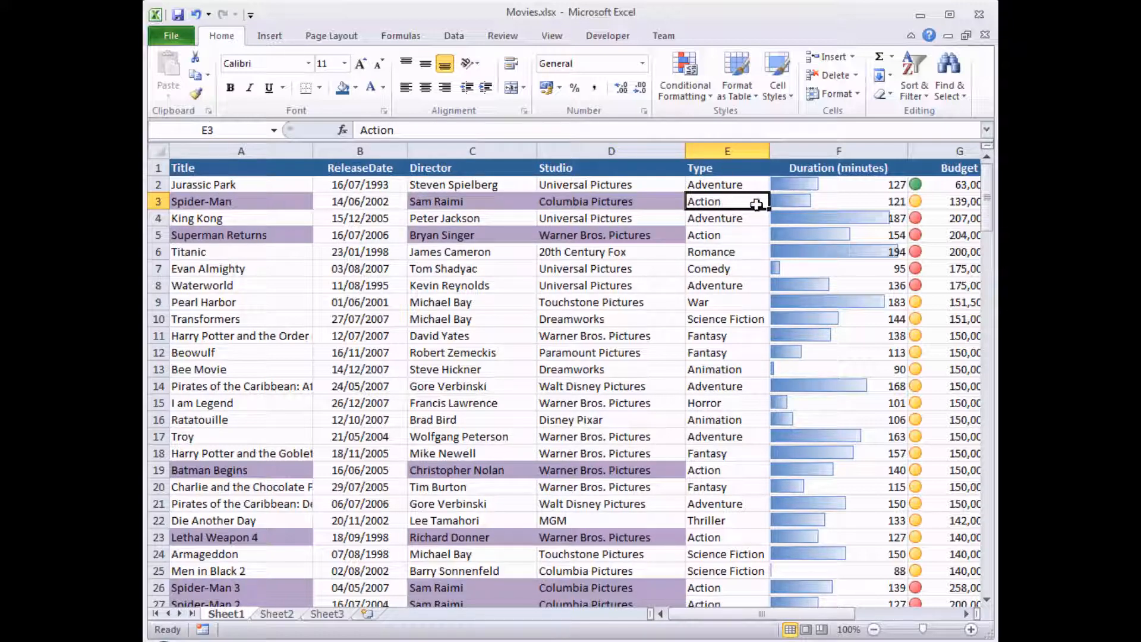
left_click(611, 202)
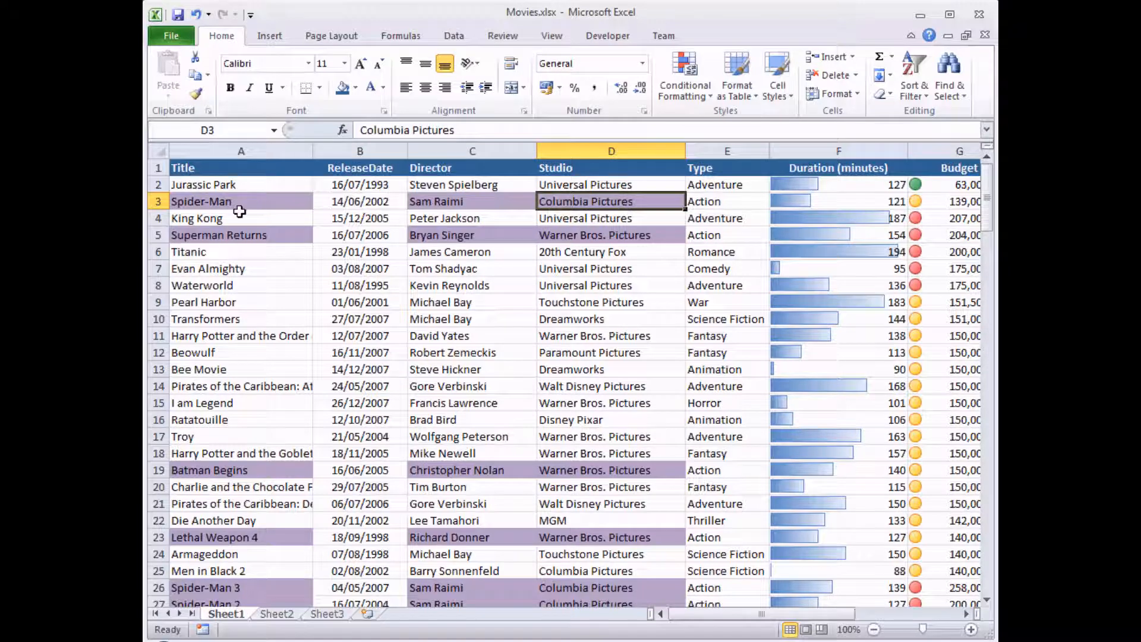
left_click(240, 203)
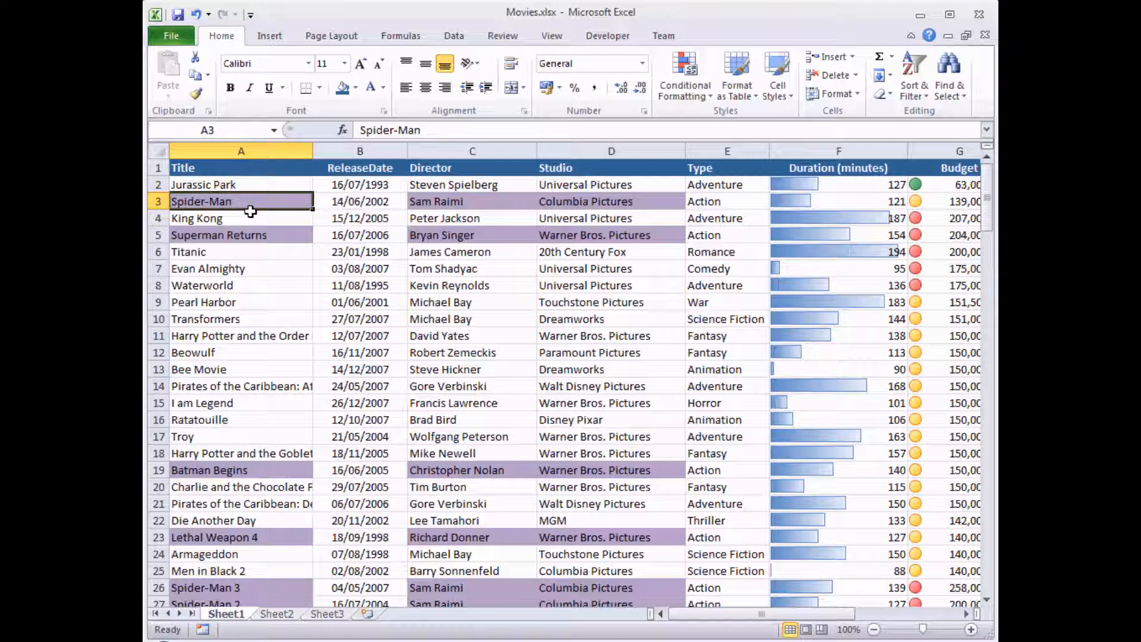
mouse_move(241, 185)
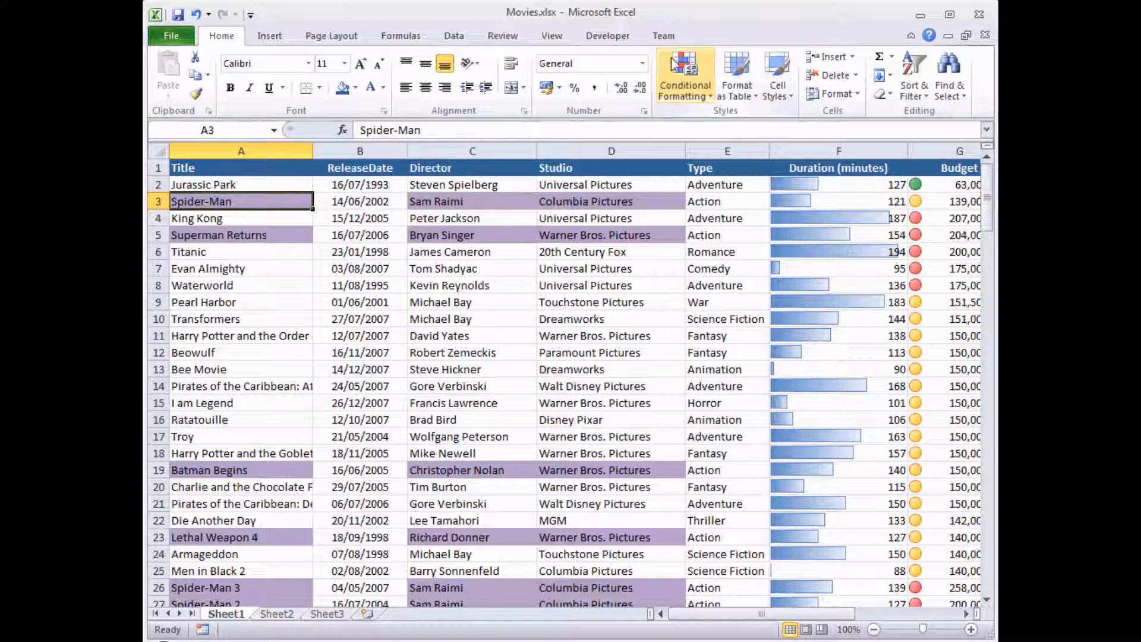
mouse_move(685, 76)
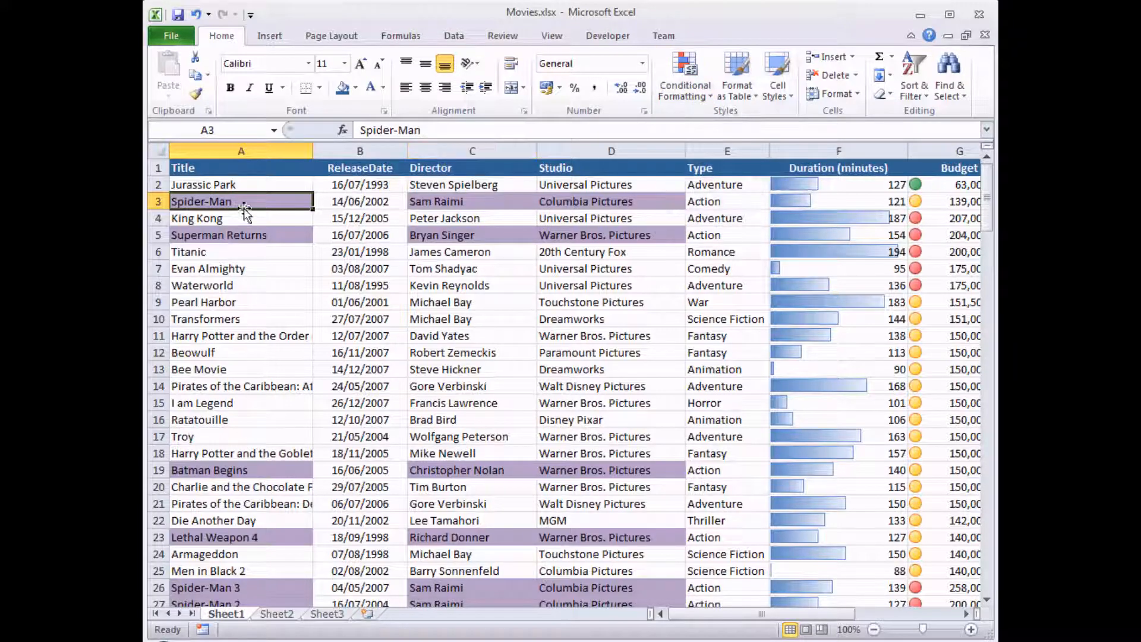
mouse_move(289, 251)
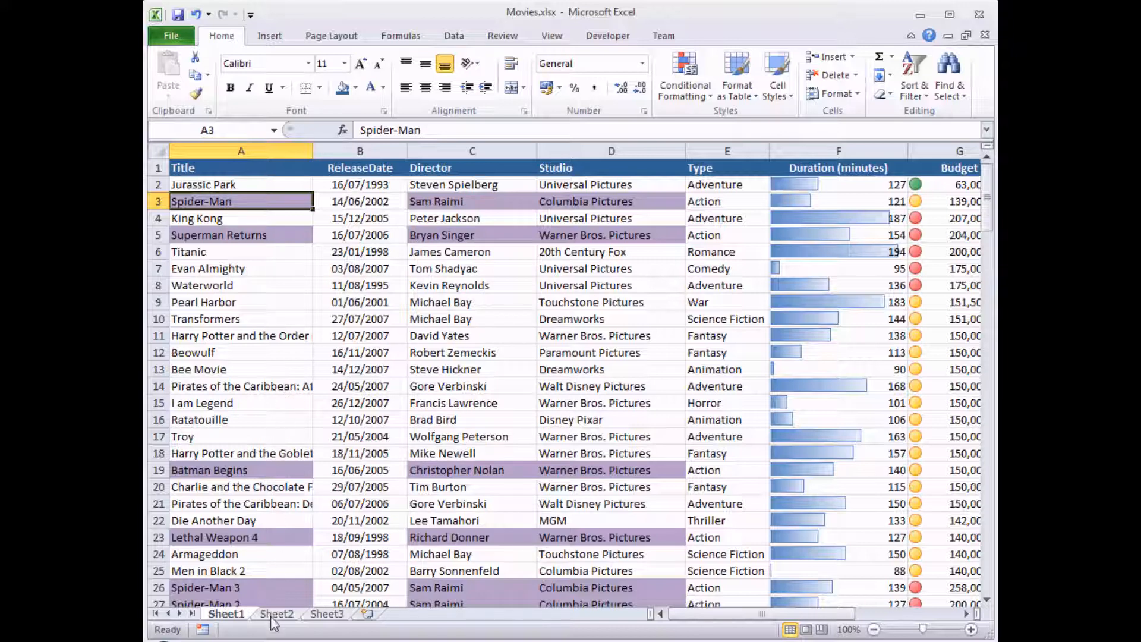
mouse_move(275, 619)
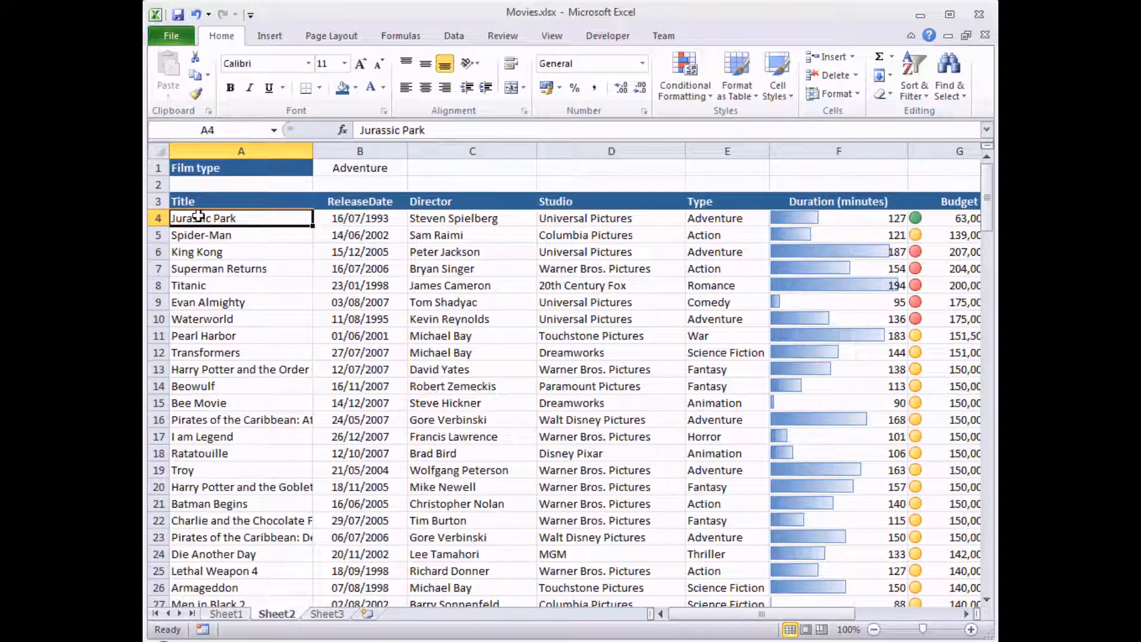
Step: On Sheet2, check that B1 reads Adventure and select the film titles from A4 down
left_click(158, 185)
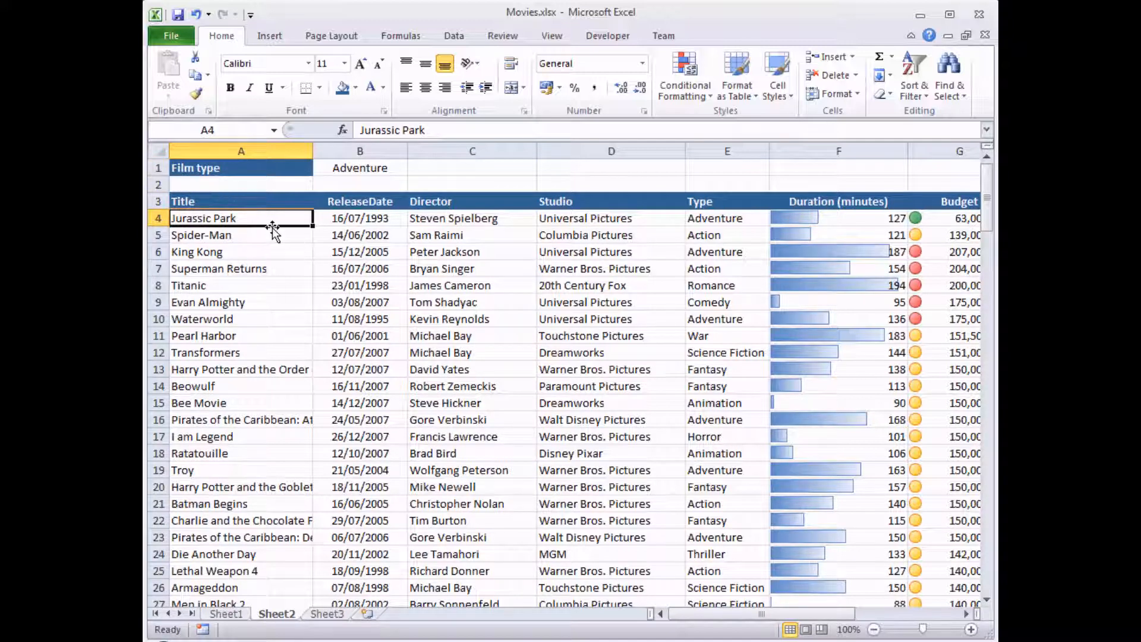
mouse_move(834, 245)
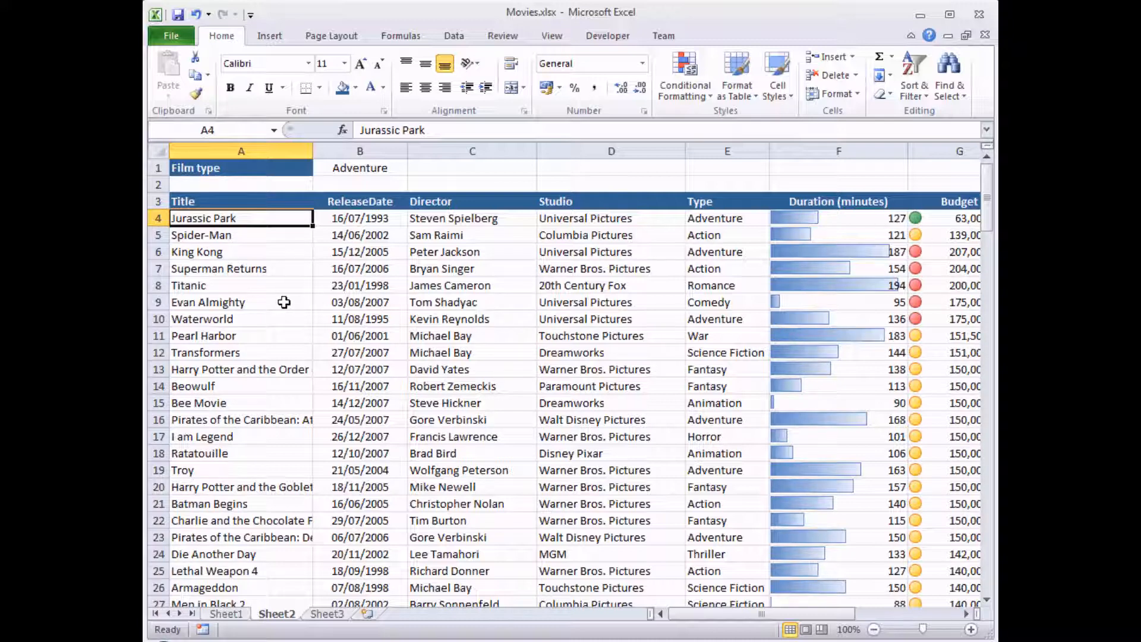
left_click(359, 168)
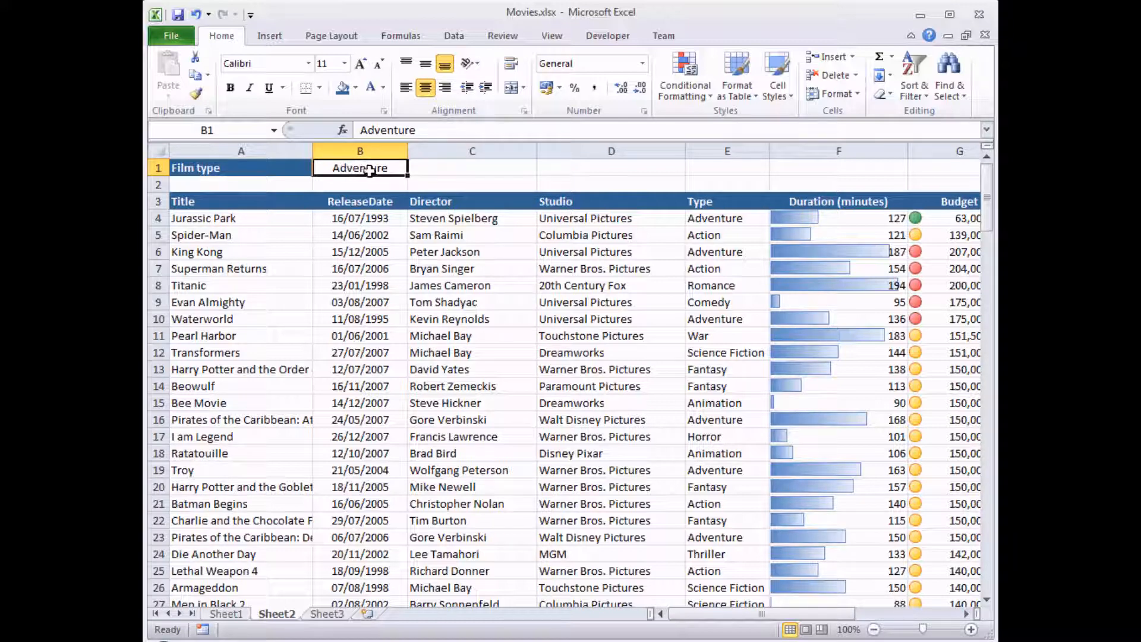
left_click(241, 218)
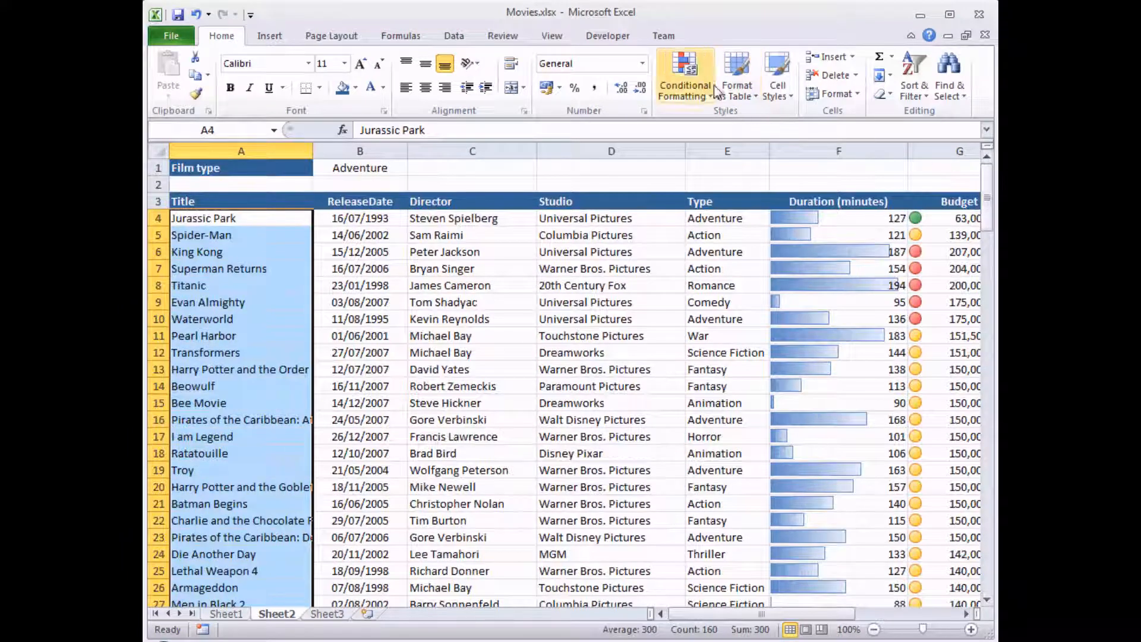
Step: Create a new formula-based conditional formatting rule for the Sheet2 titles
left_click(683, 75)
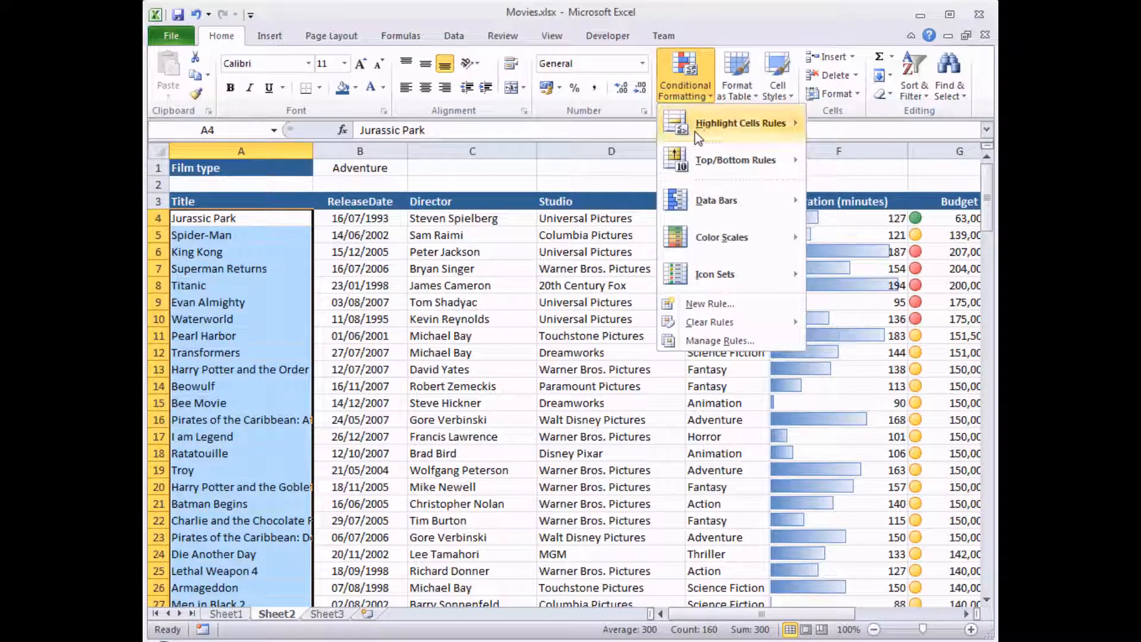
mouse_move(709, 303)
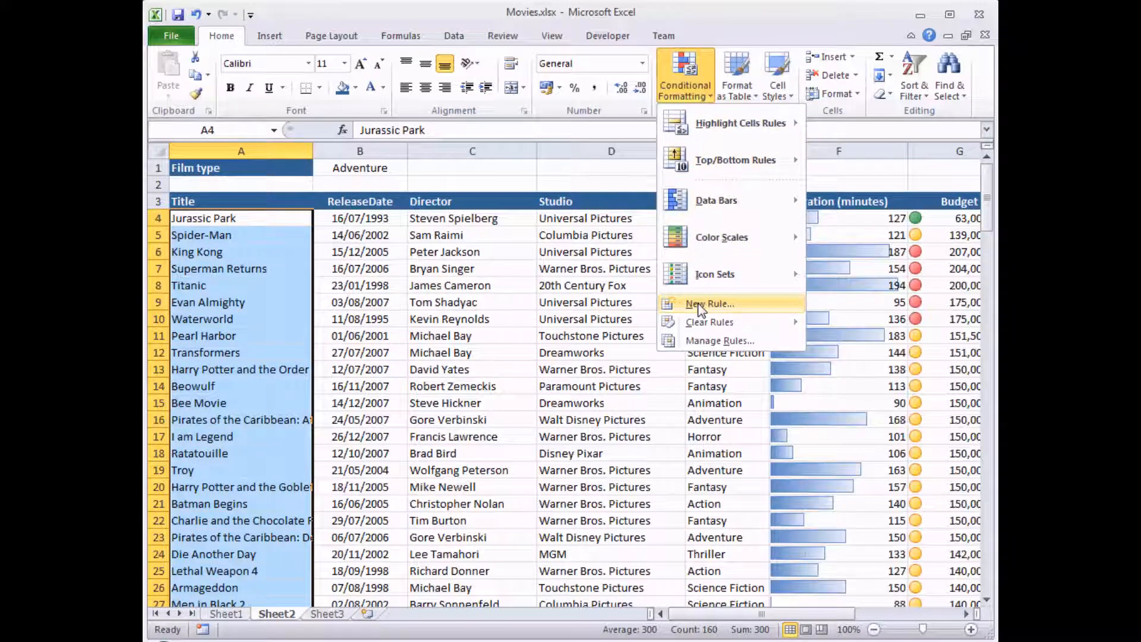
left_click(709, 303)
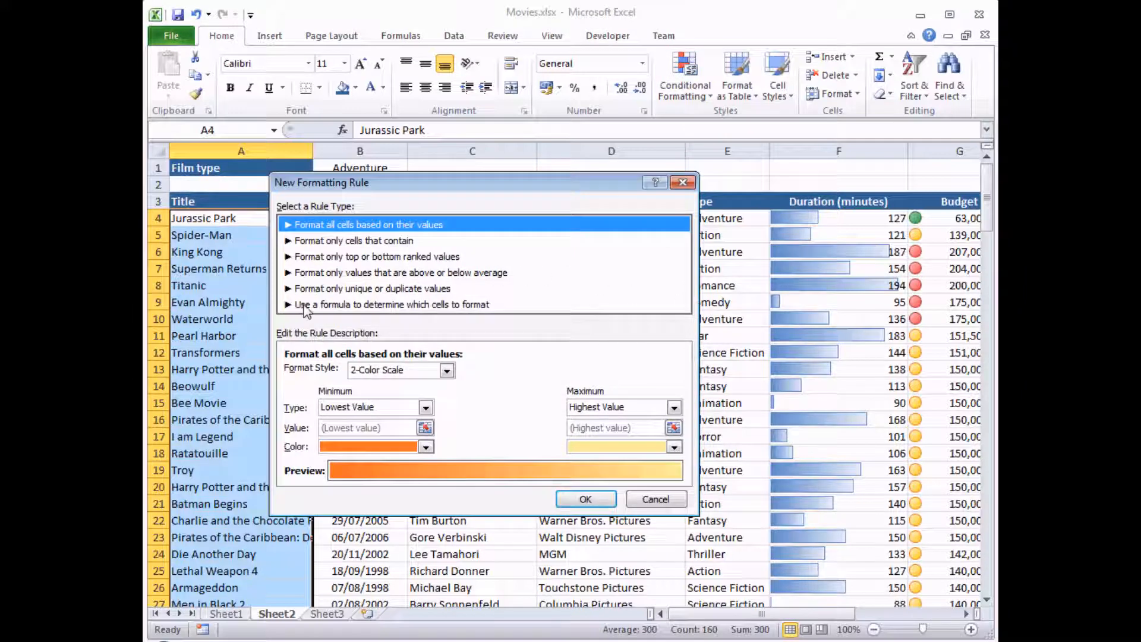
mouse_move(339, 313)
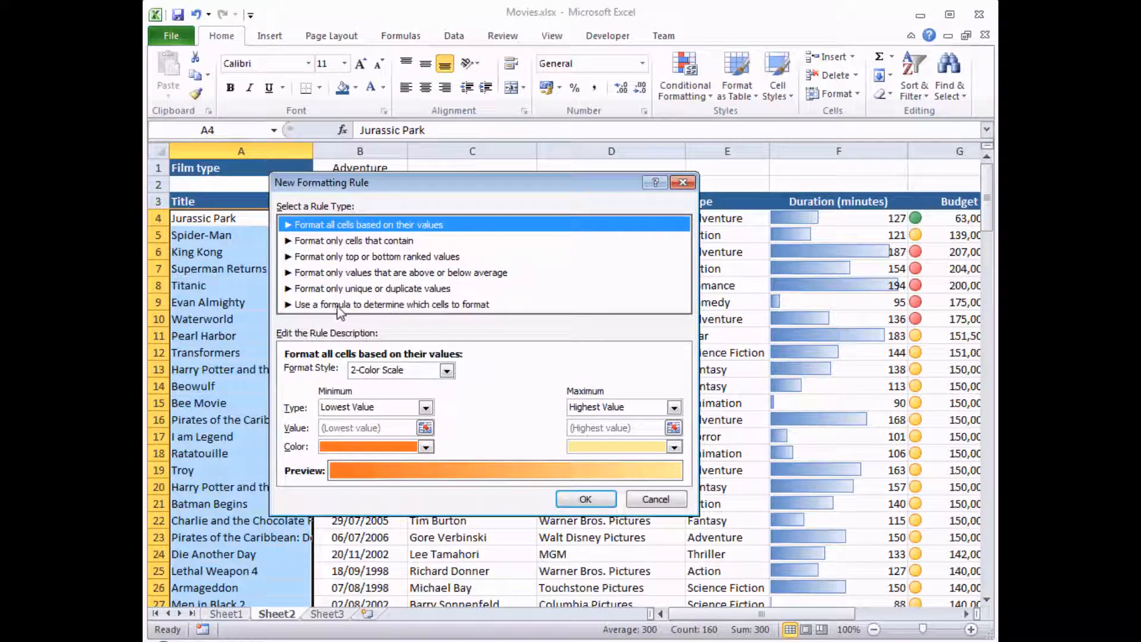
left_click(392, 304)
type("=")
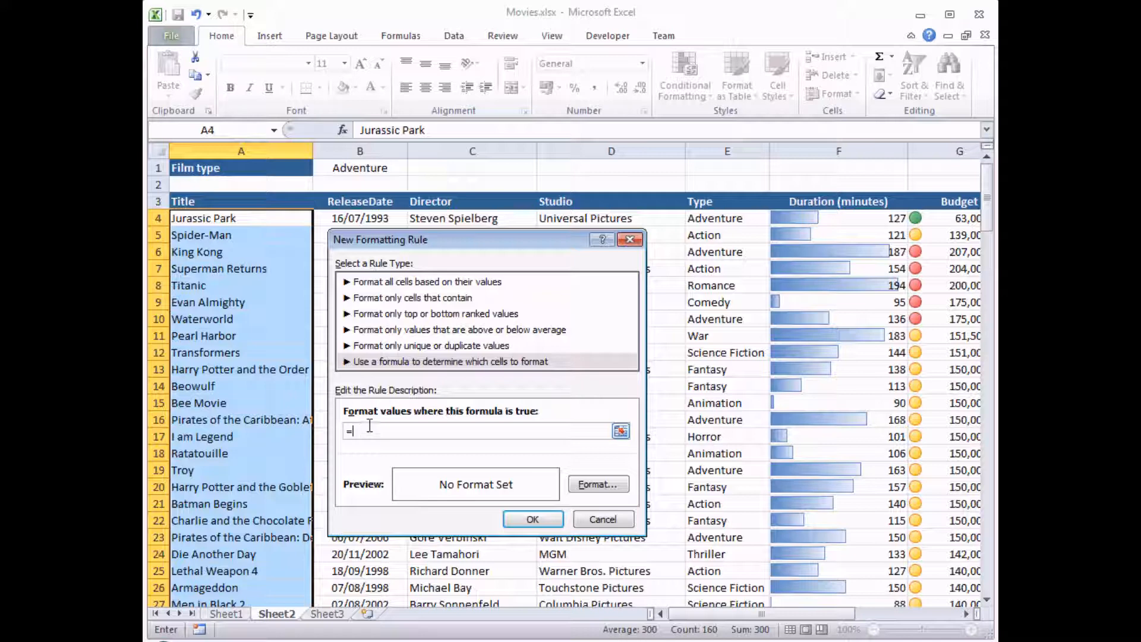
Step: Enter the condition =$E4=$B$1 comparing each Type with B1, ready to set the format
left_click(726, 219)
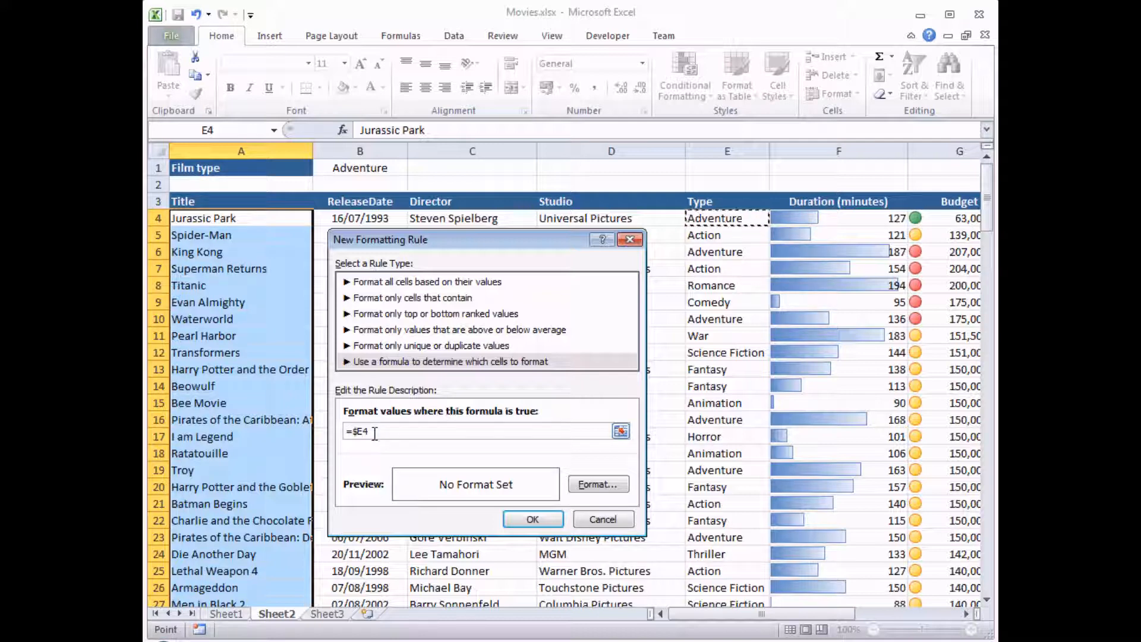
type("=")
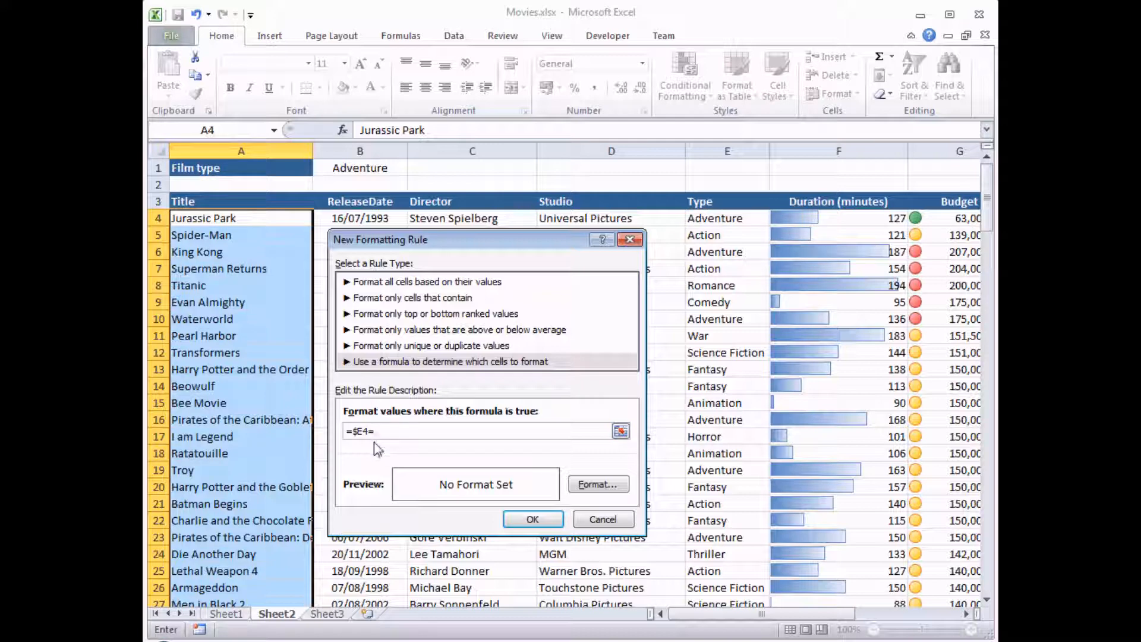
mouse_move(393, 387)
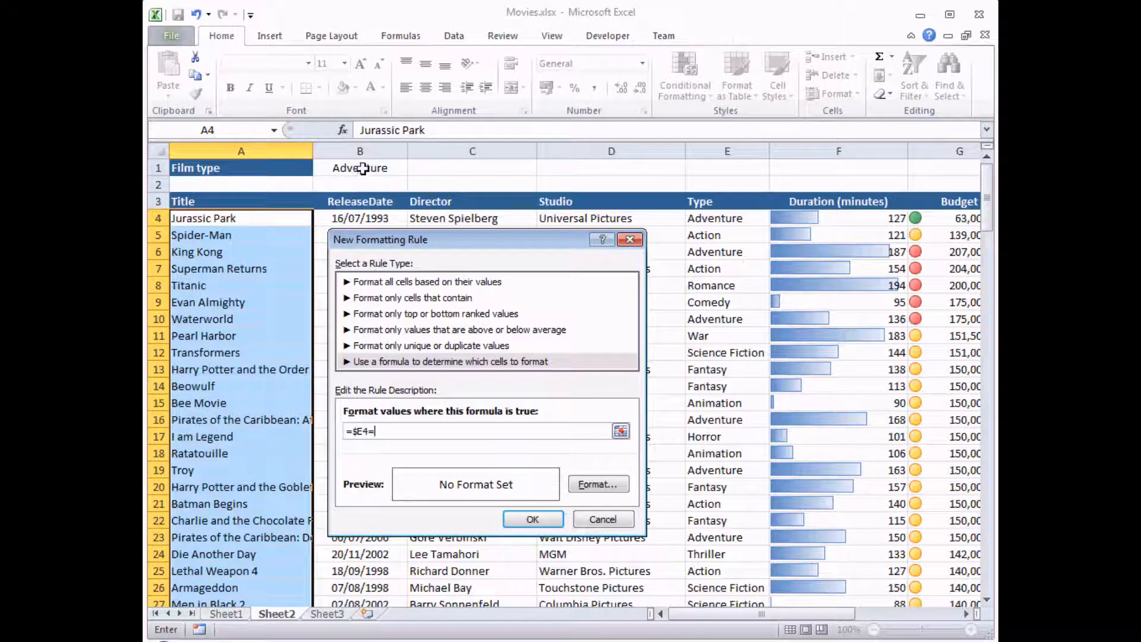
left_click(359, 168)
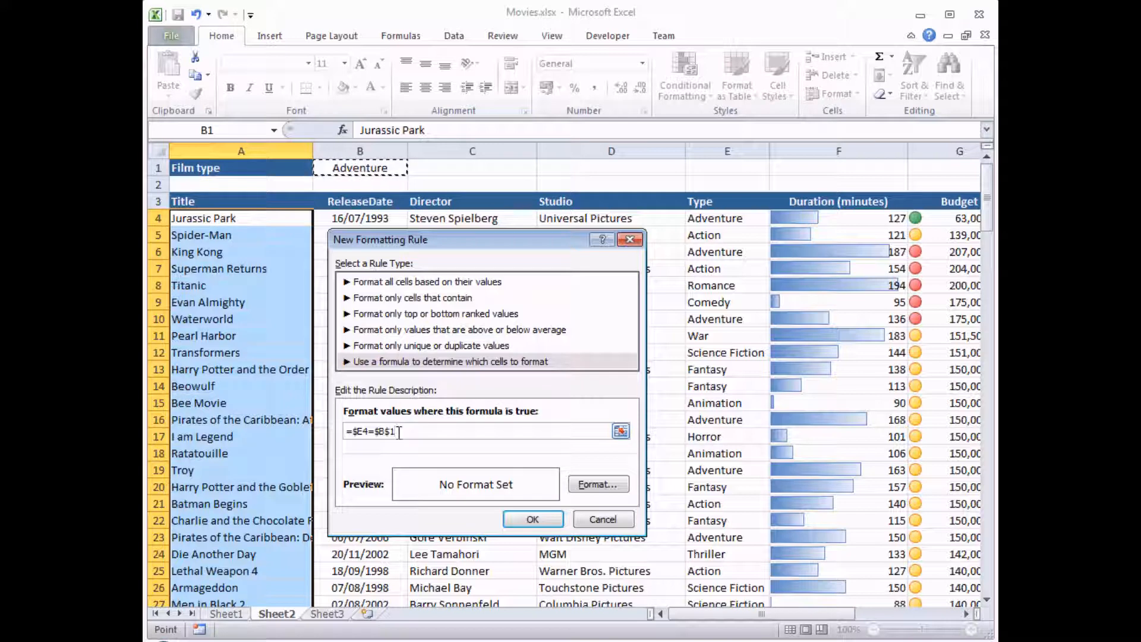
mouse_move(456, 456)
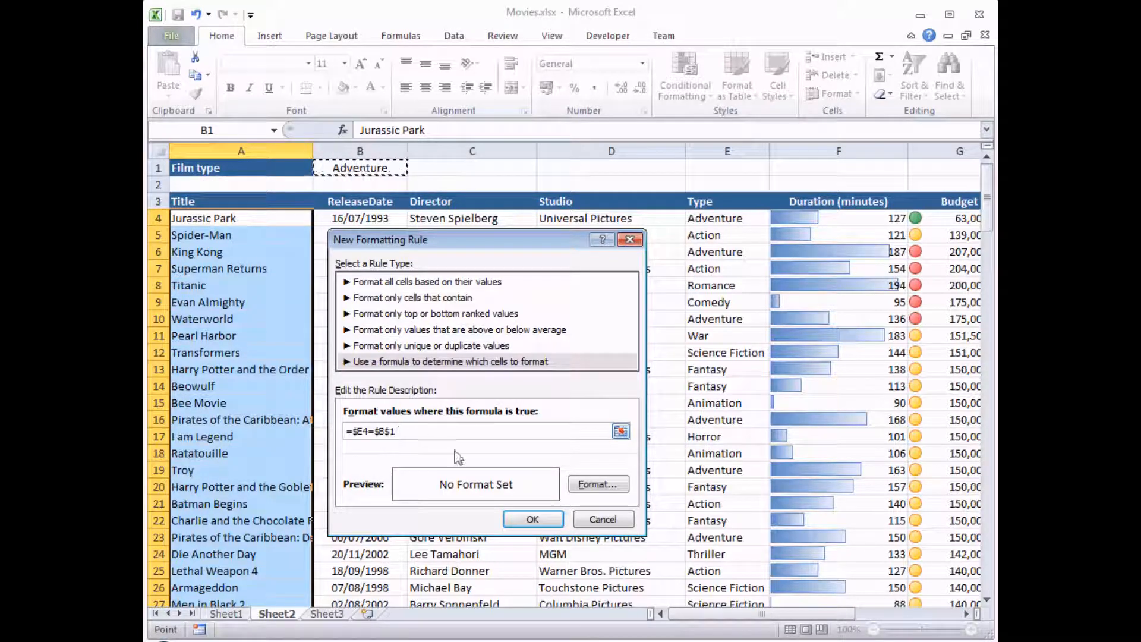
left_click(598, 484)
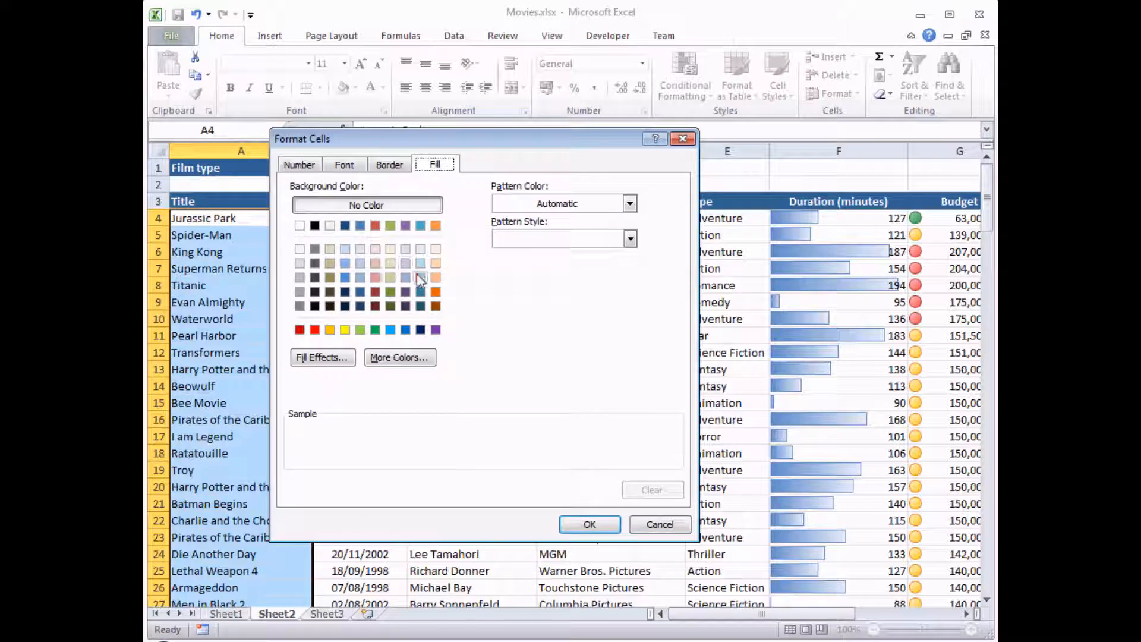
Step: Choose the pale orange swatch as the rule's fill and confirm Format Cells
left_click(435, 263)
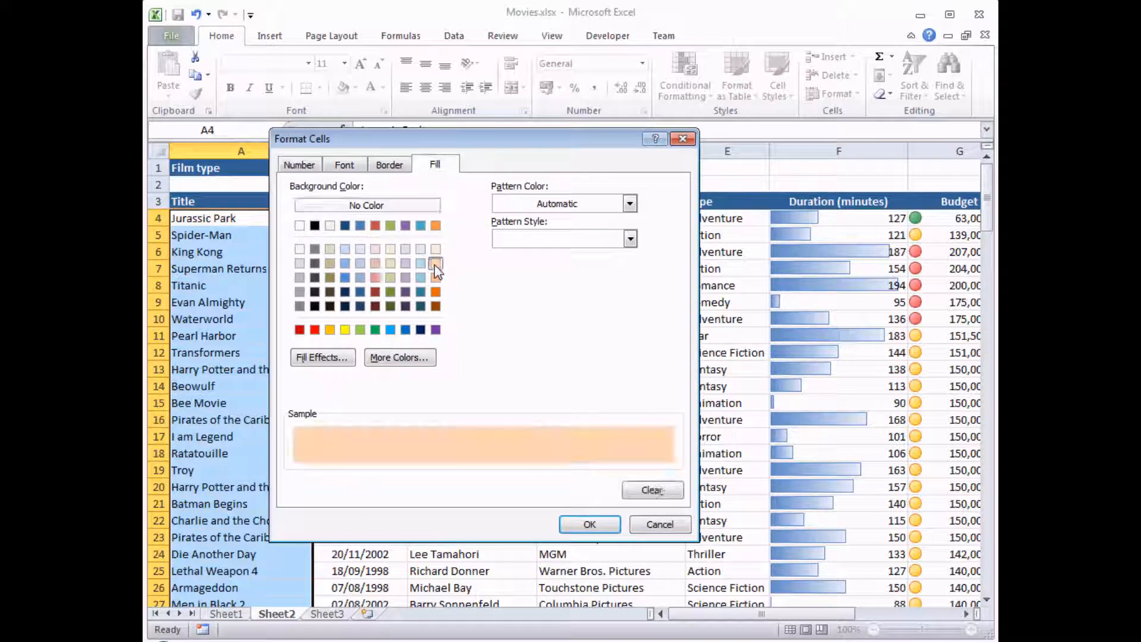
mouse_move(590, 525)
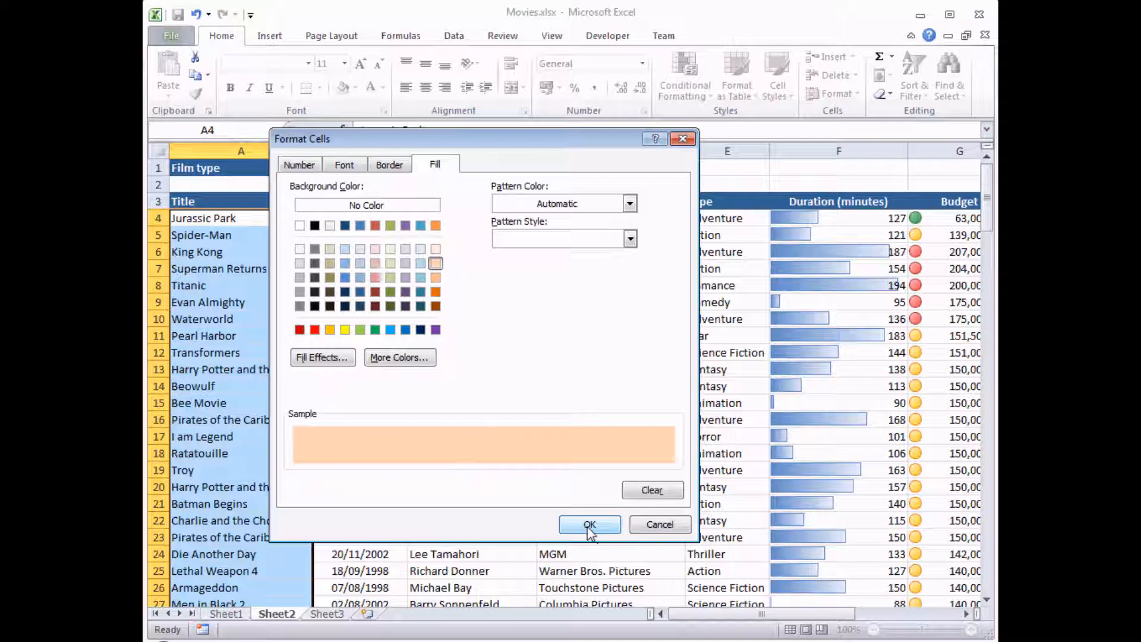
left_click(590, 525)
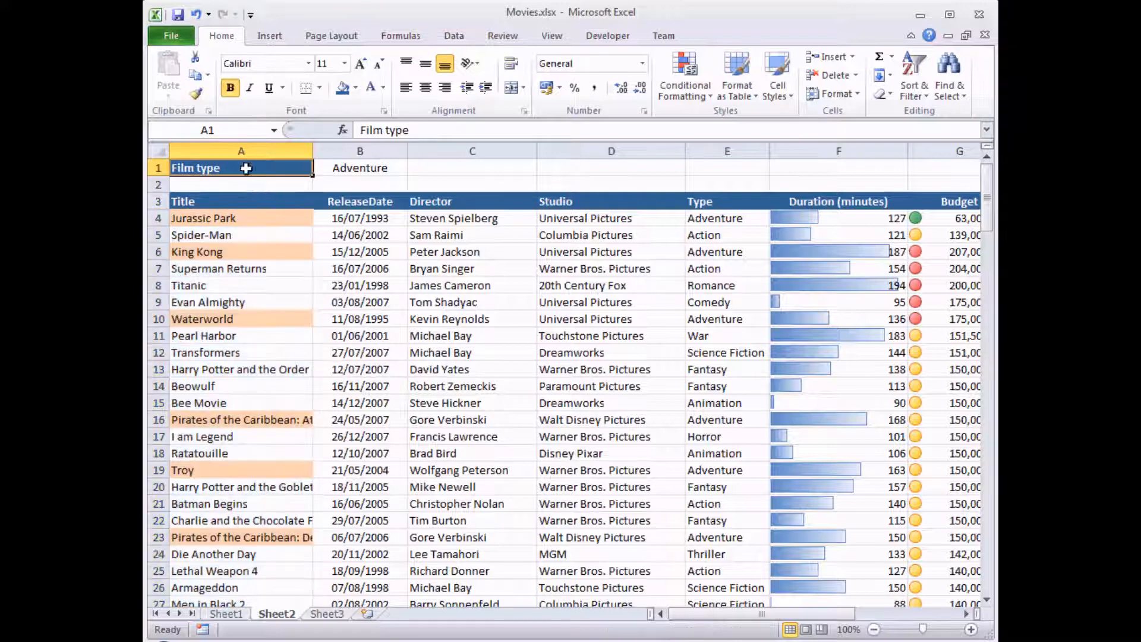
mouse_move(254, 217)
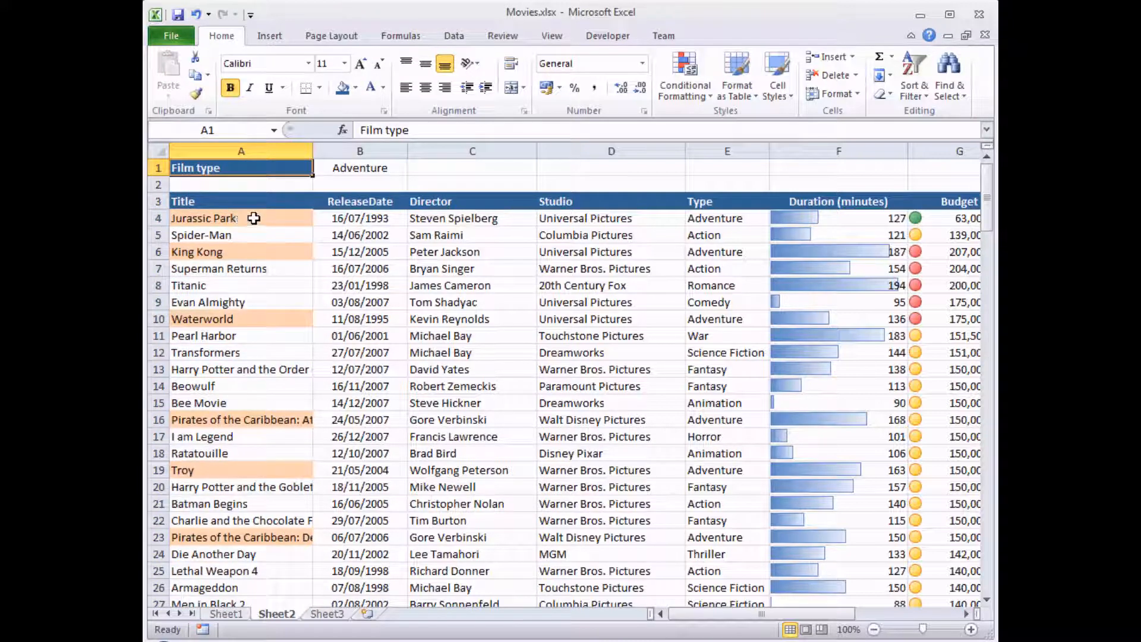
Step: Check that Adventure titles Jurassic Park and King Kong are shaded pale orange
left_click(725, 217)
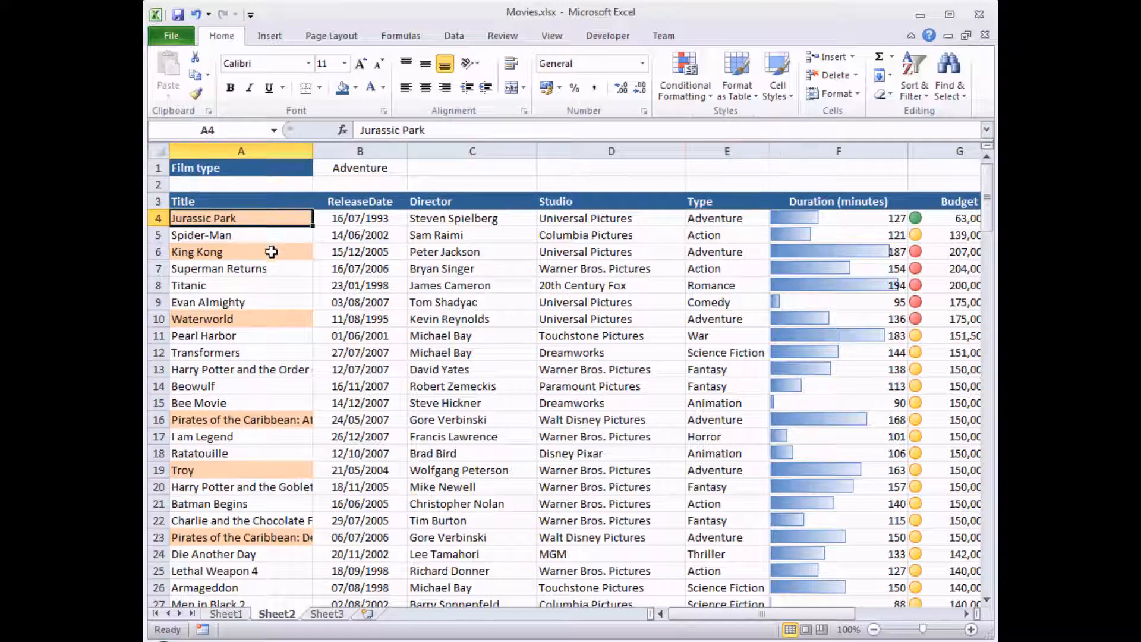
left_click(240, 251)
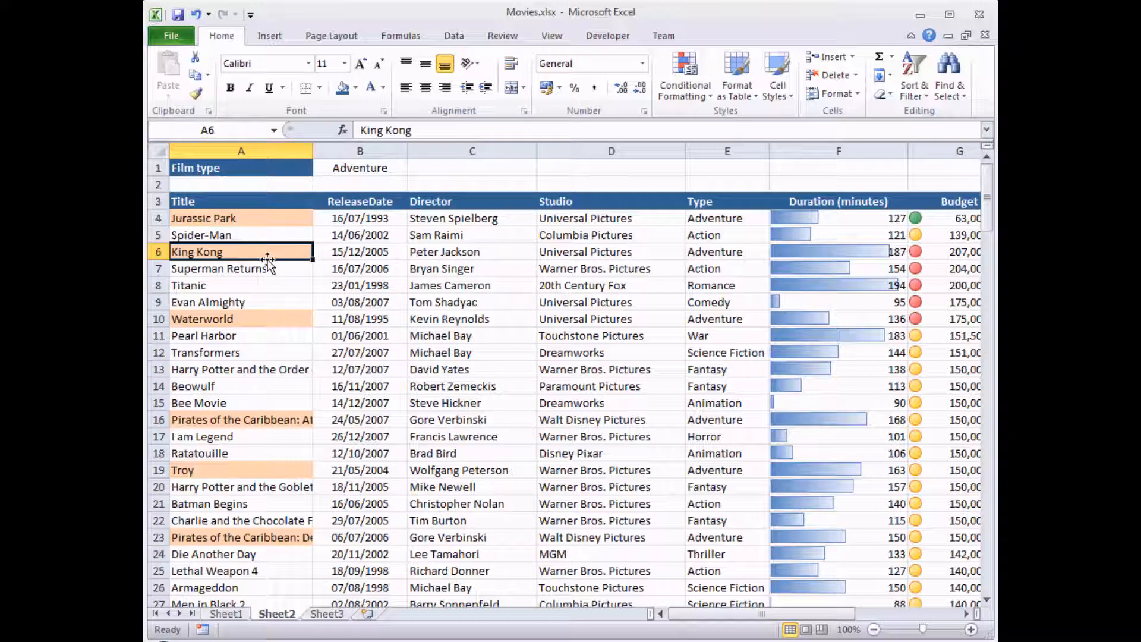
mouse_move(342, 173)
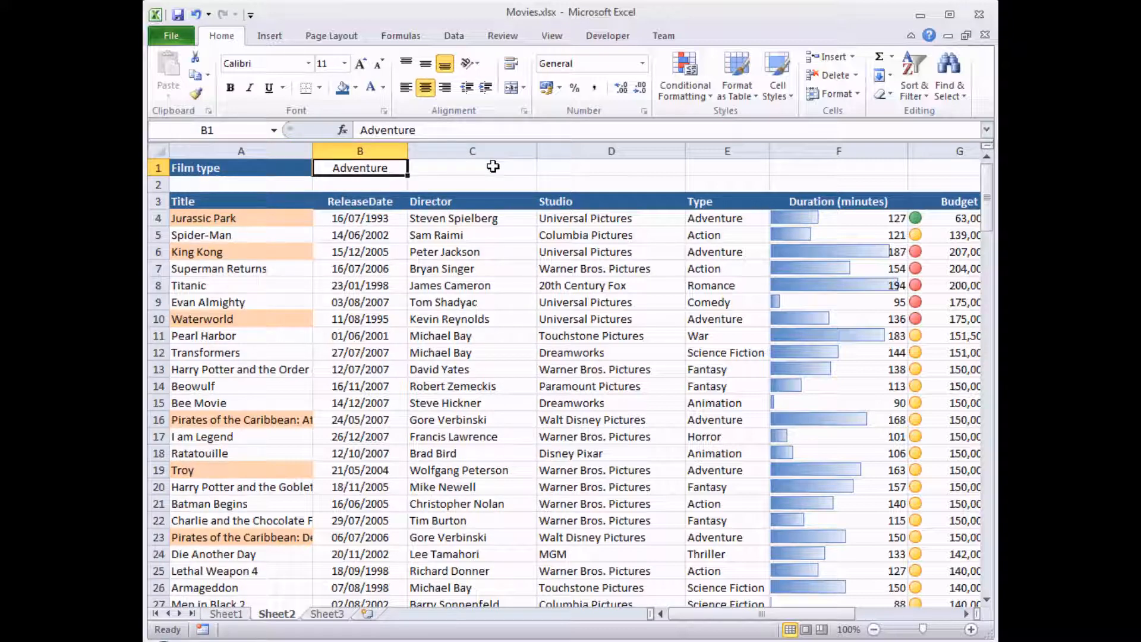
Step: Enter Romance, then Comedy, then Science Fiction in B1 so Transformers and Armageddon highlight
type("Roman")
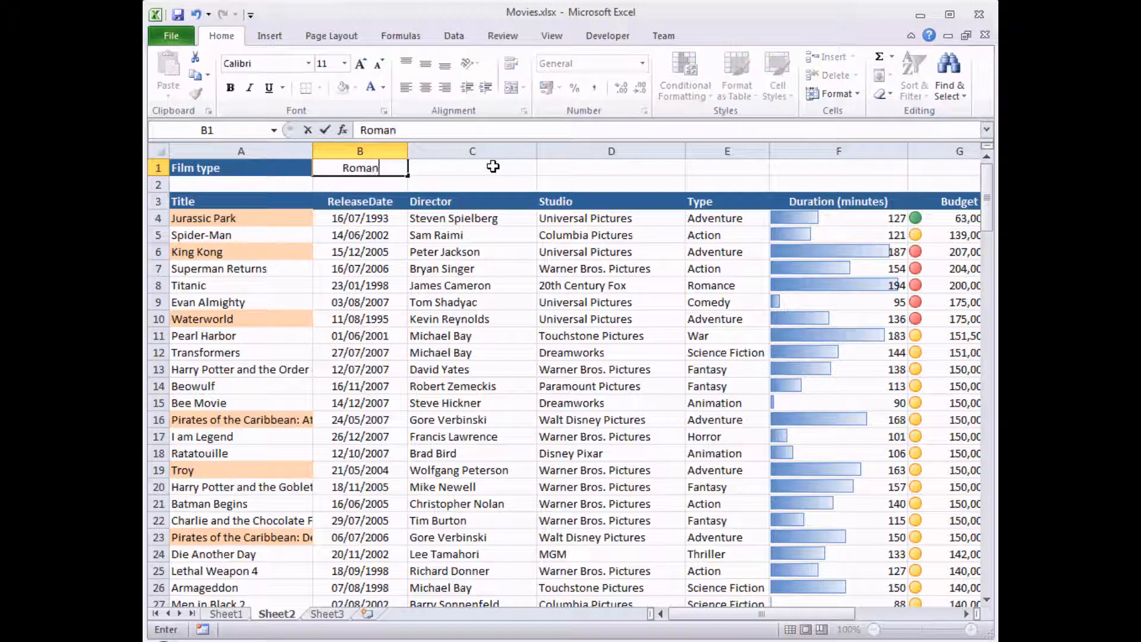
type("ce")
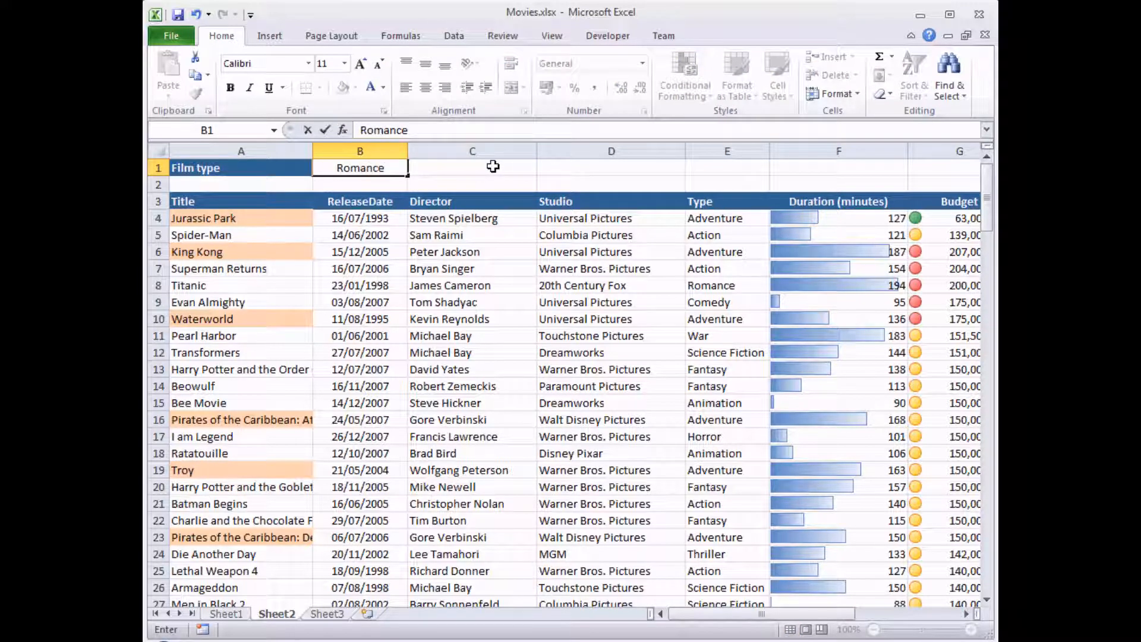
key("Return")
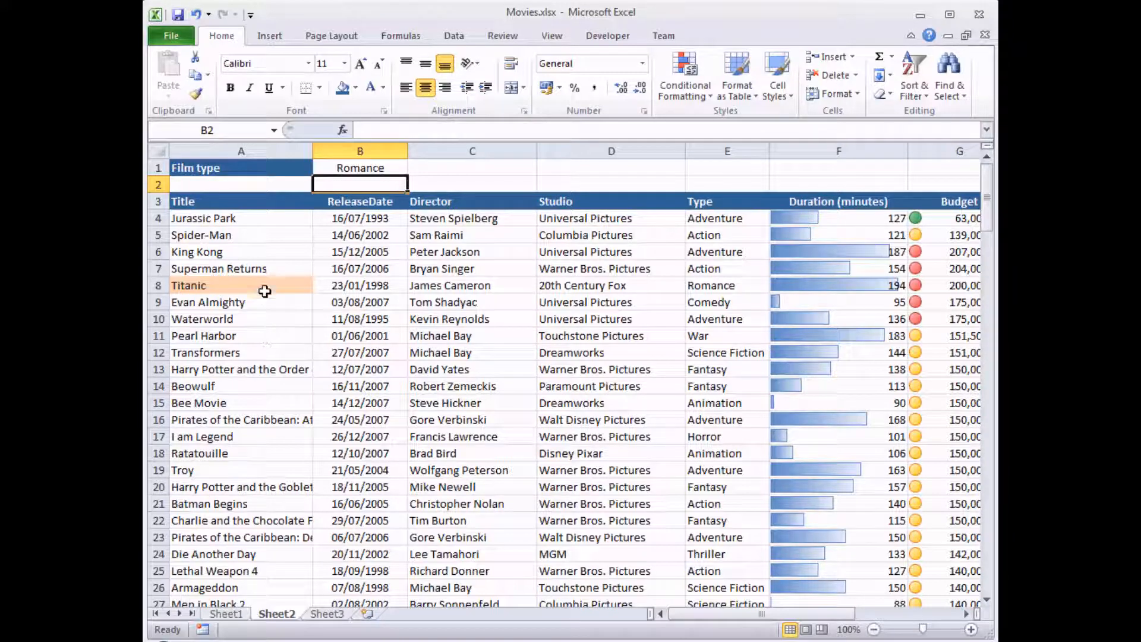
left_click(359, 168)
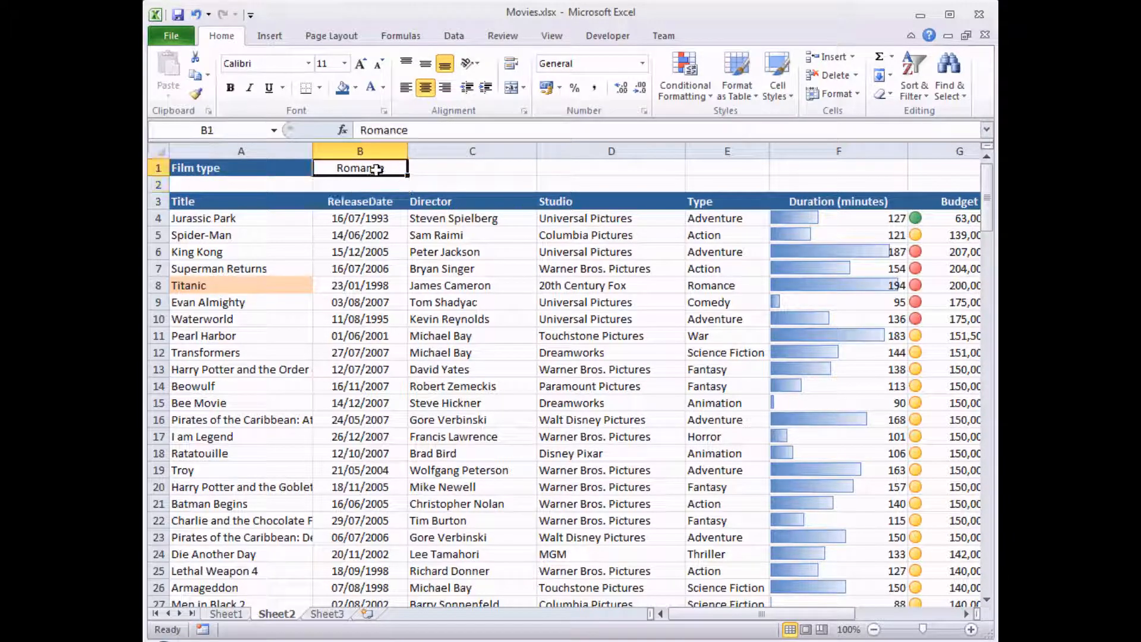
type("Comed")
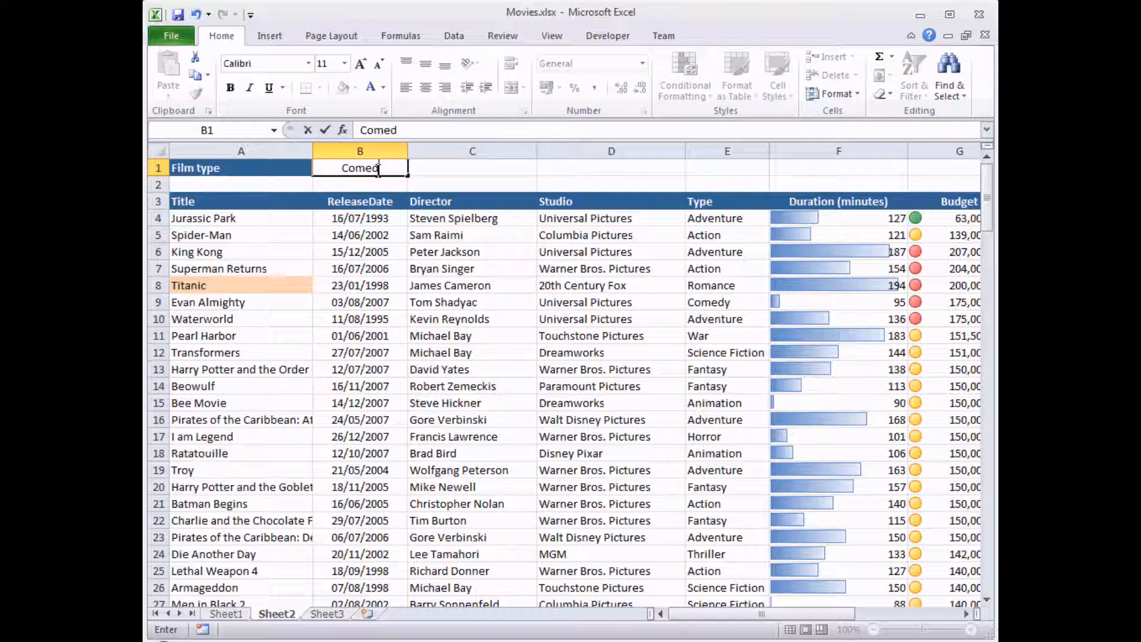
key("Return")
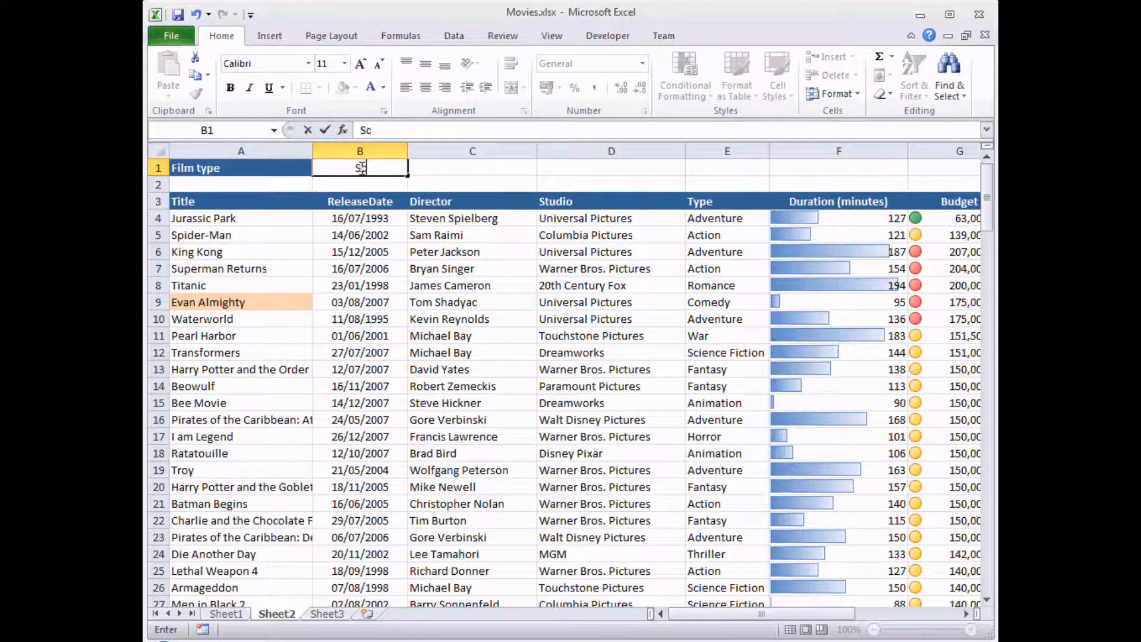
type("Science Fiction")
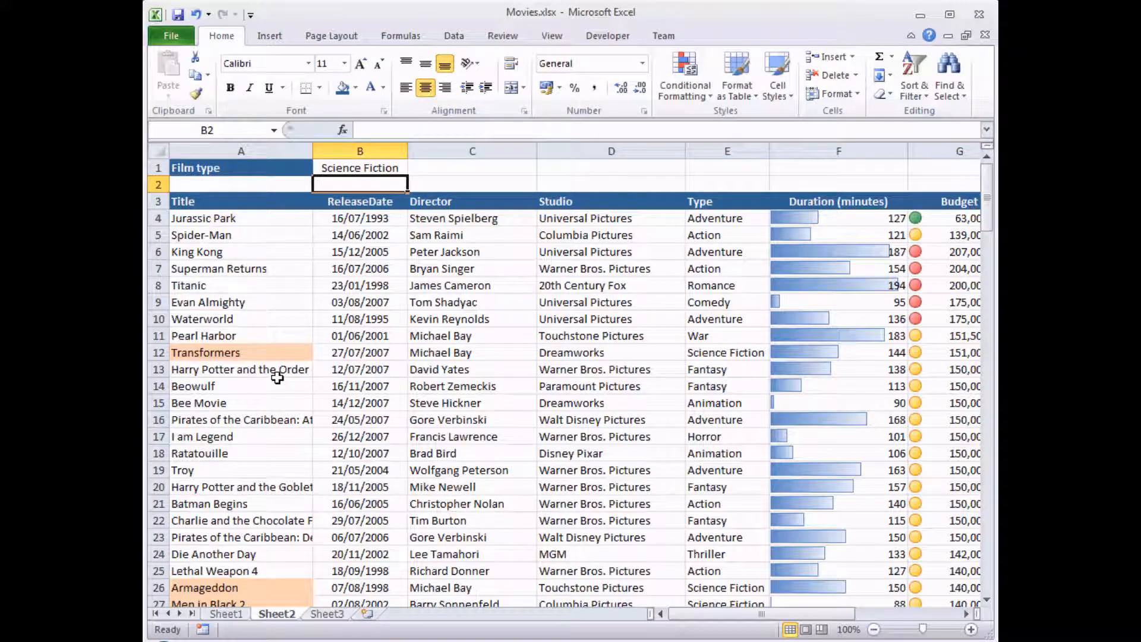
left_click(241, 168)
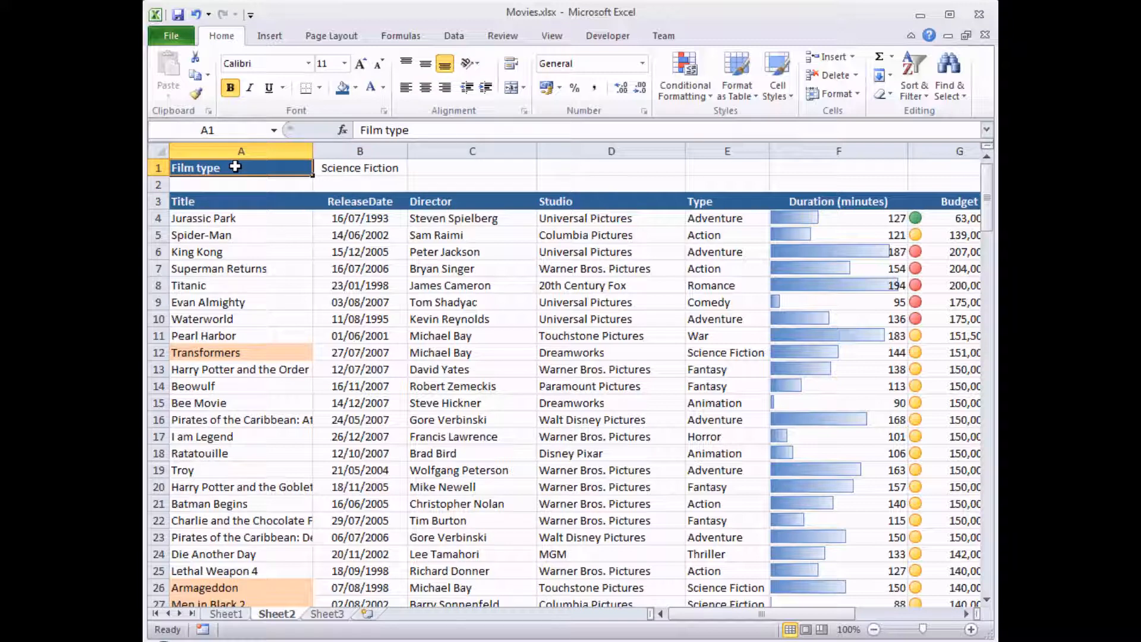
mouse_move(227, 219)
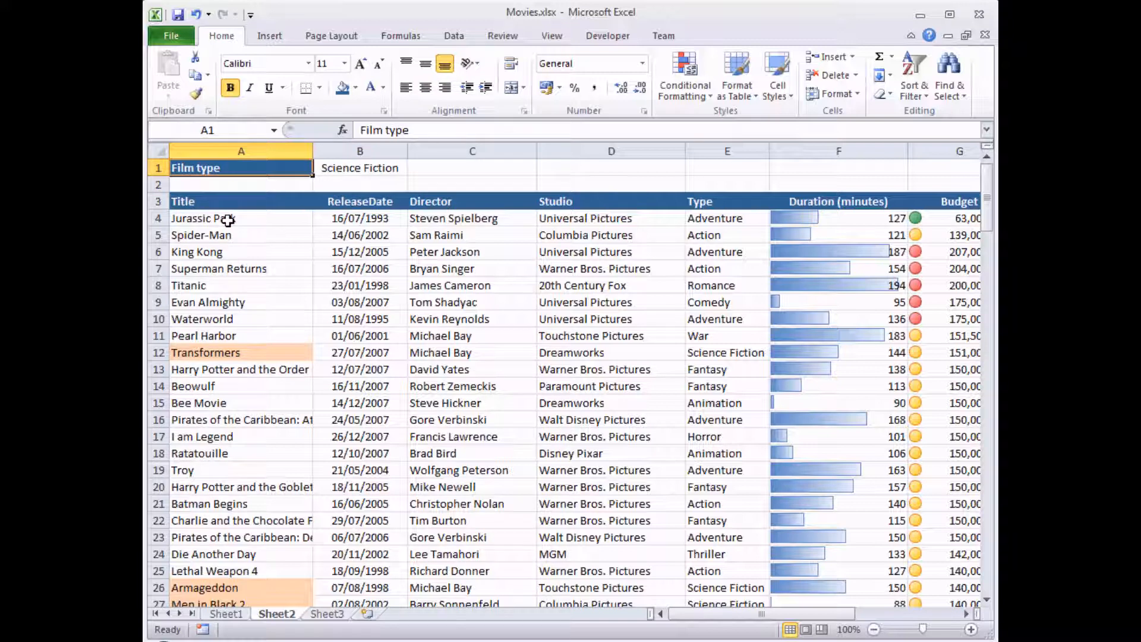
mouse_move(228, 353)
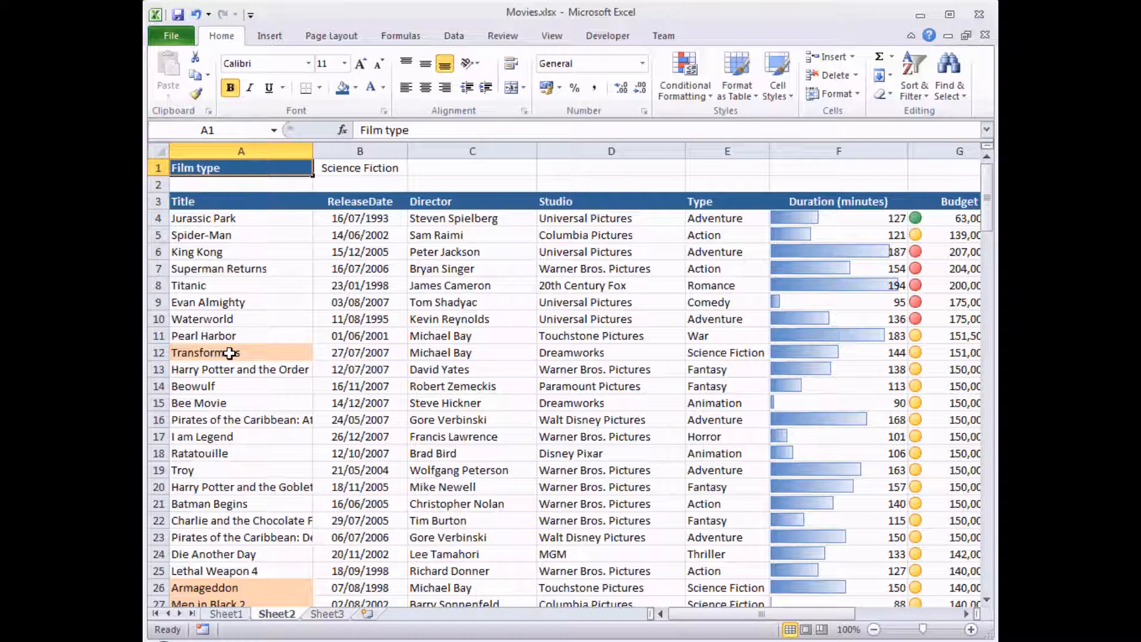
mouse_move(692, 352)
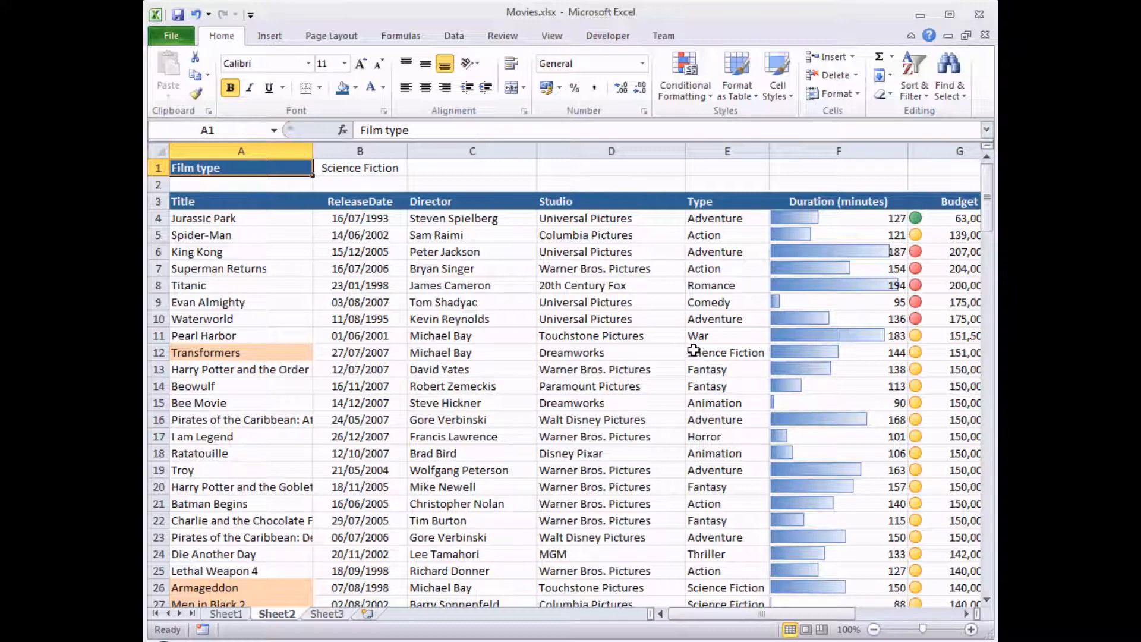